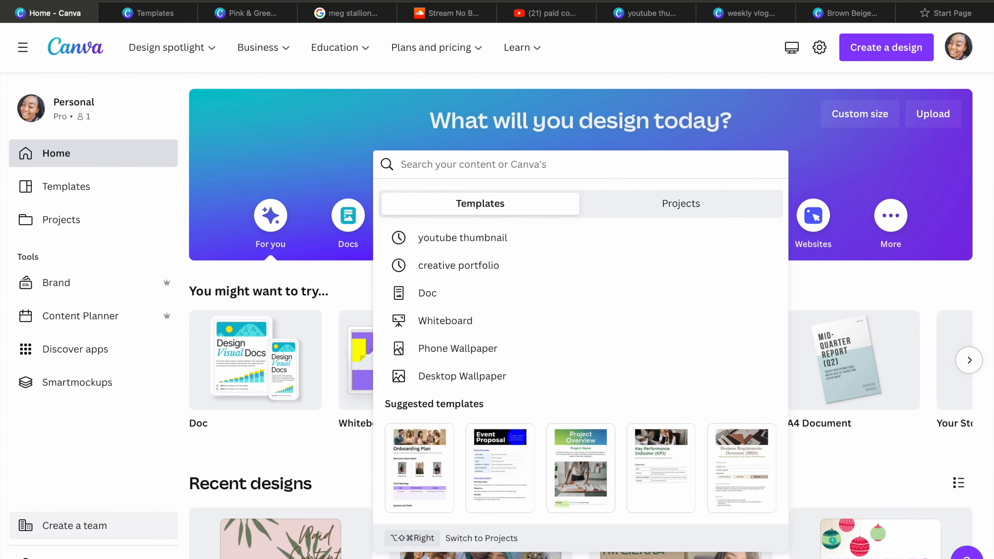
# Search templates for 'phone wallpaper' and browse through the results
pyautogui.write('phone wallpaper')
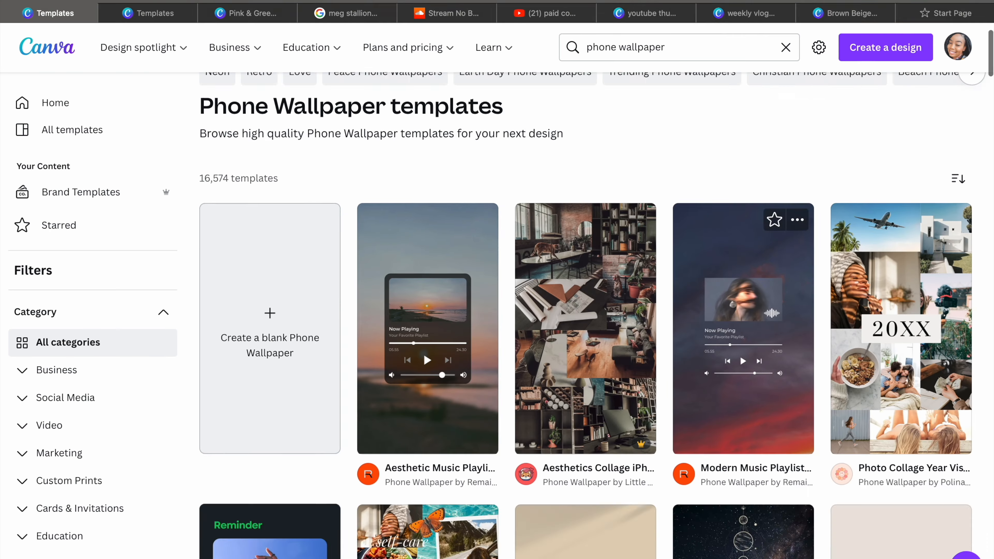
pyautogui.scroll(-3)
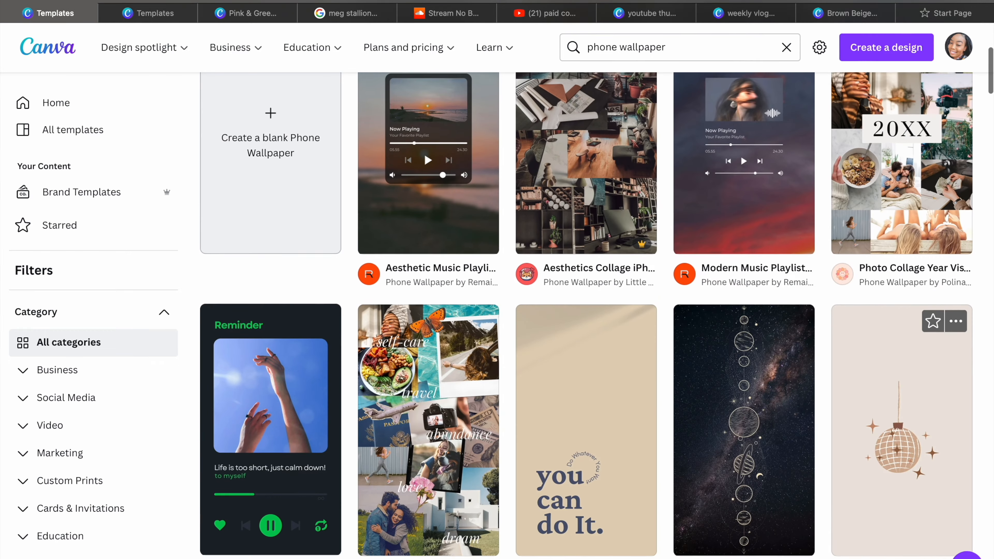
pyautogui.scroll(-3)
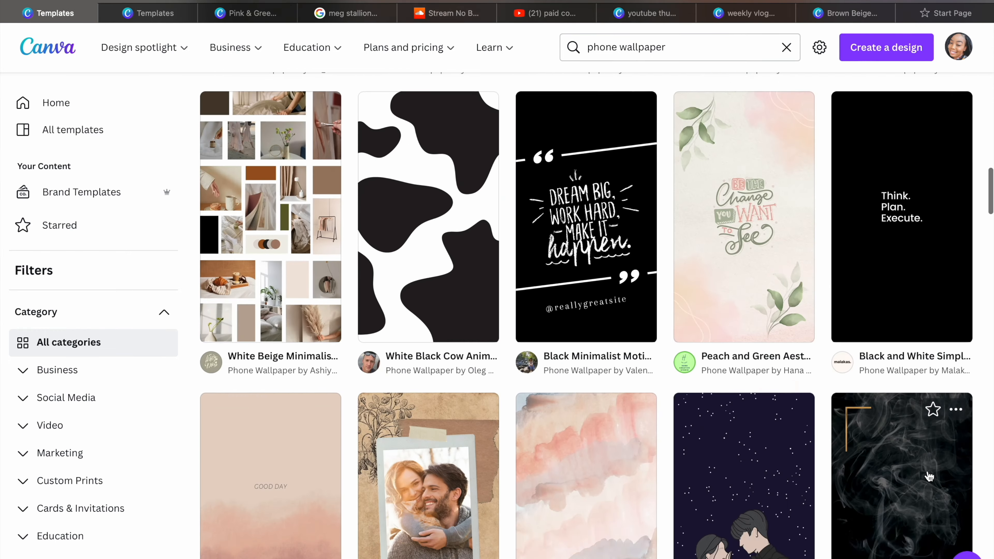
pyautogui.scroll(-3)
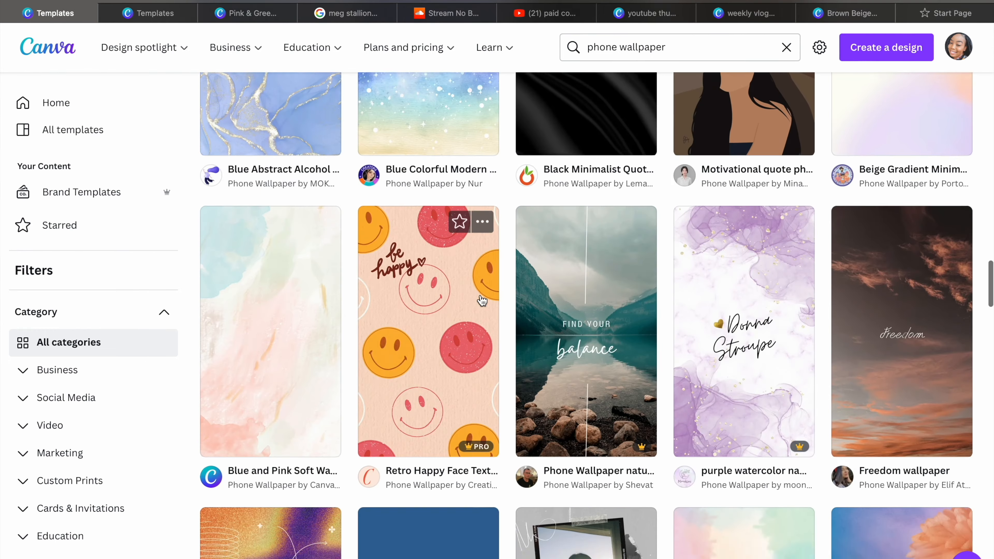
pyautogui.scroll(-3)
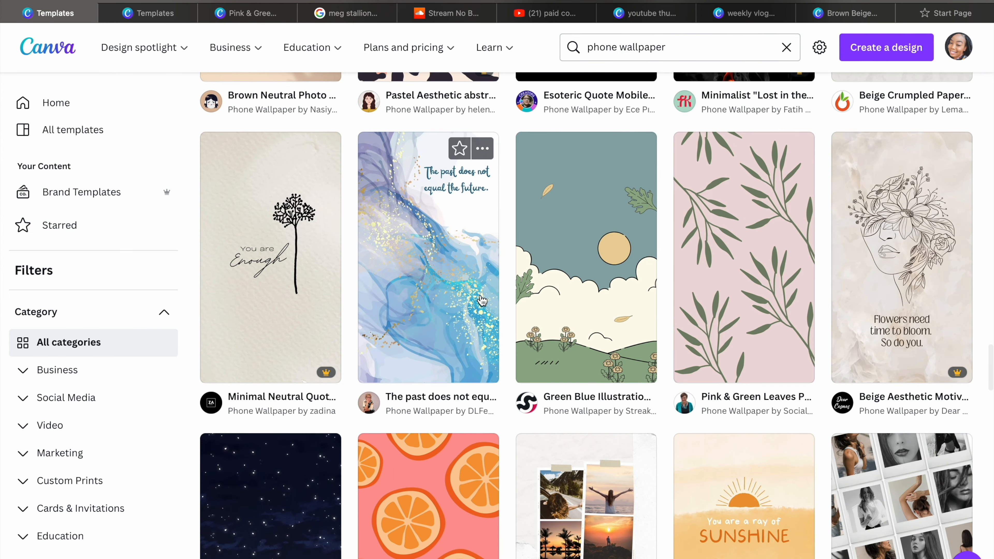
pyautogui.scroll(-3)
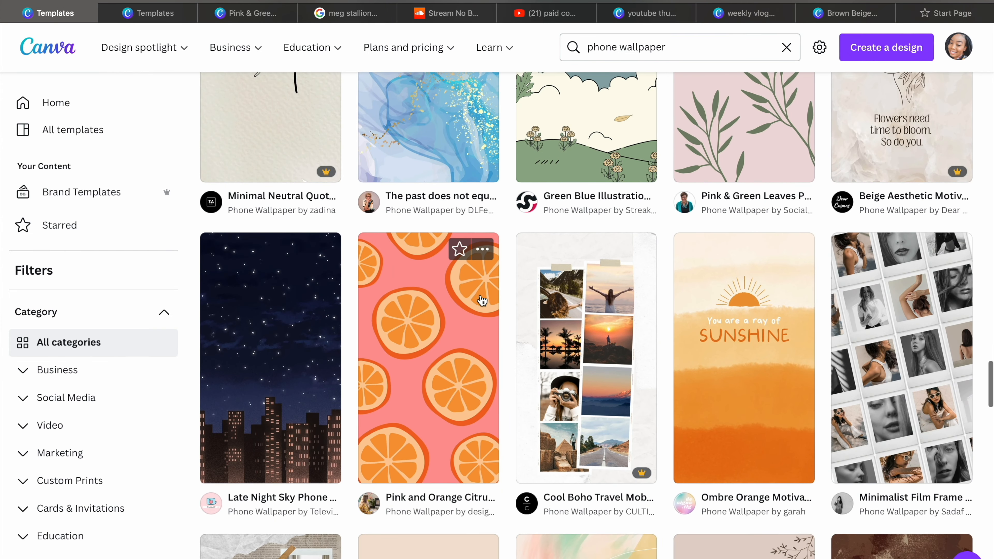
pyautogui.scroll(3)
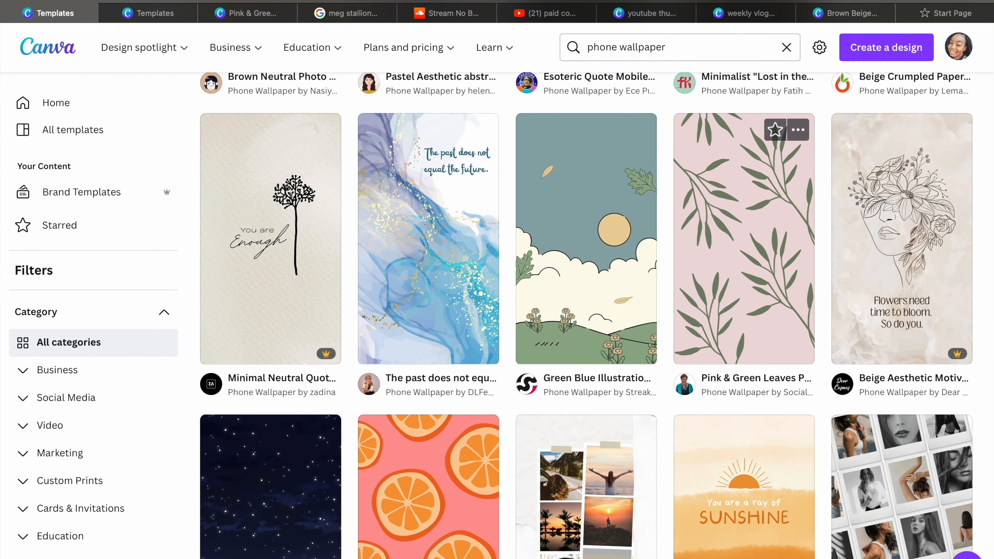
pyautogui.scroll(-3)
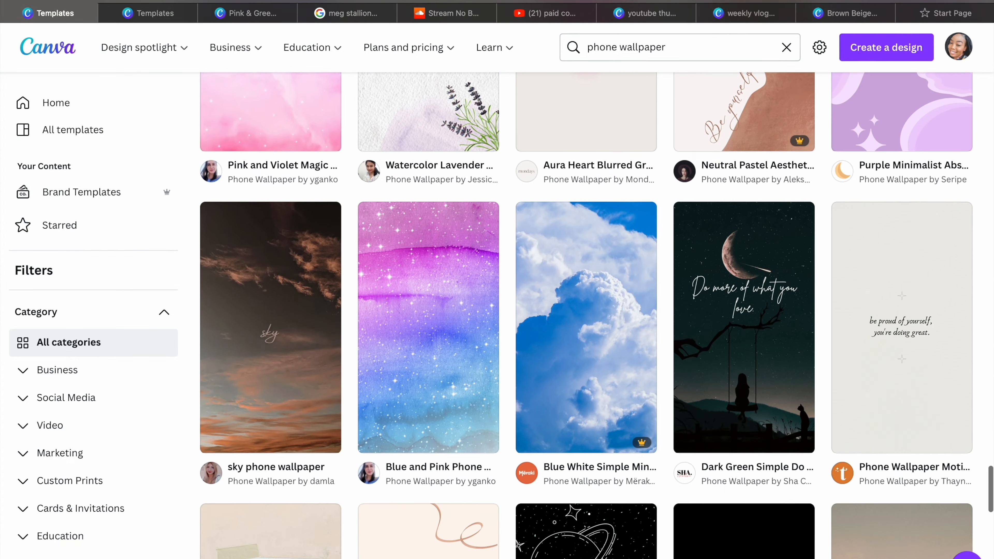
pyautogui.scroll(-3)
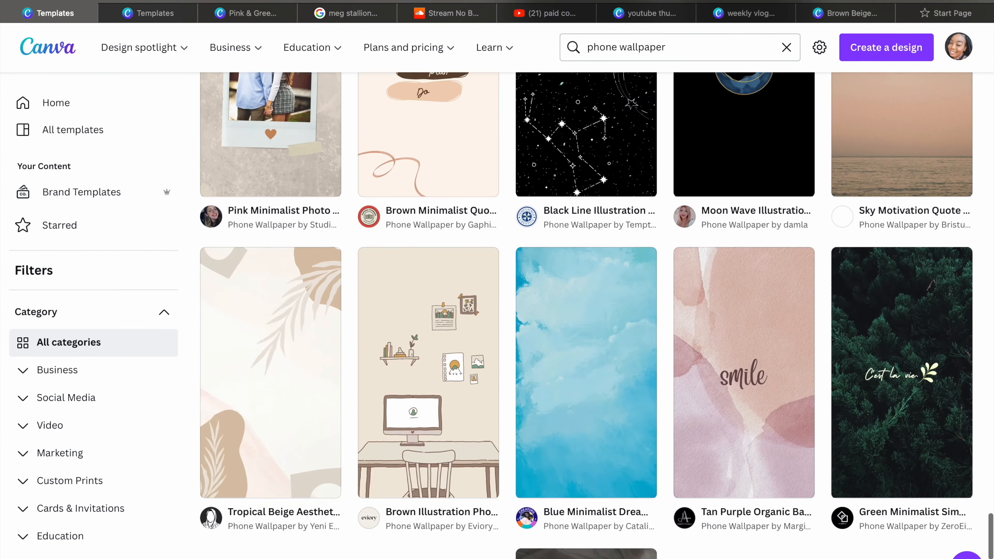
pyautogui.scroll(-3)
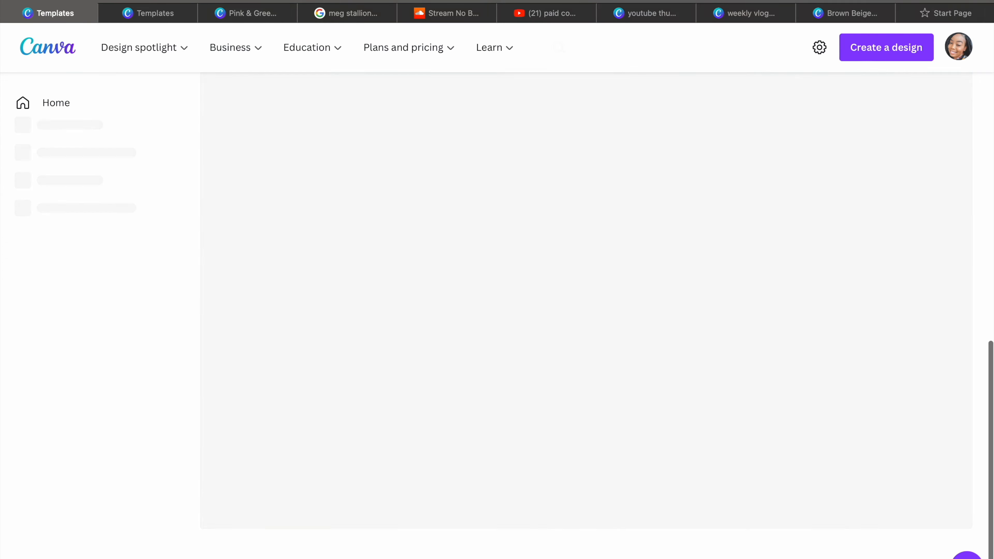
# Refine the search to 'phone wallpaper marble' and locate the Pink & Green Leaves Pattern template
pyautogui.write('phone wallpaper marble')
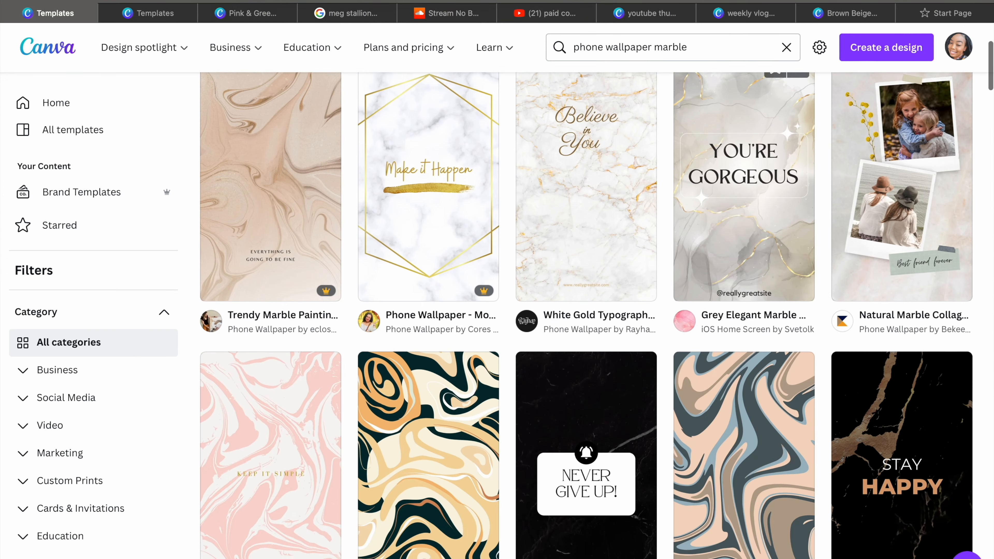
pyautogui.scroll(-3)
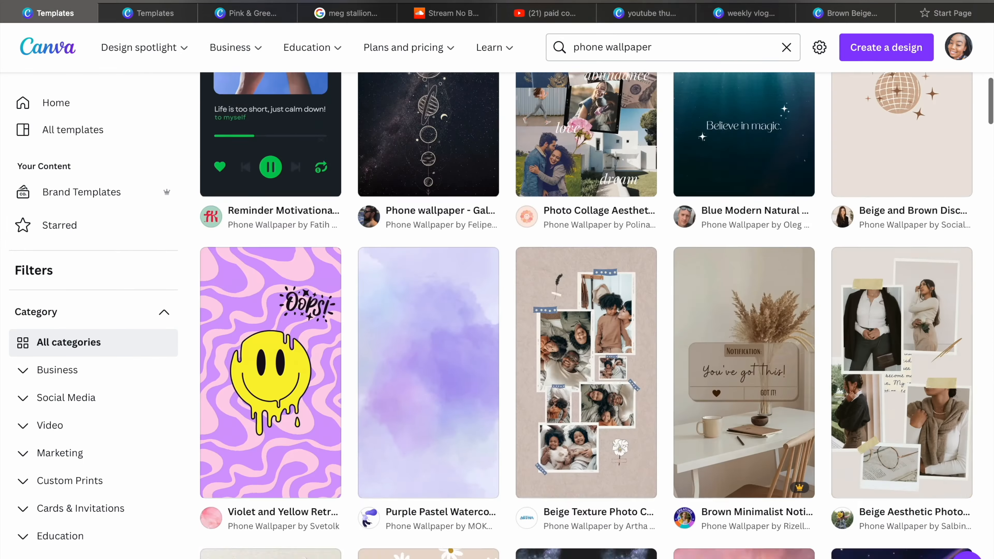
pyautogui.scroll(-3)
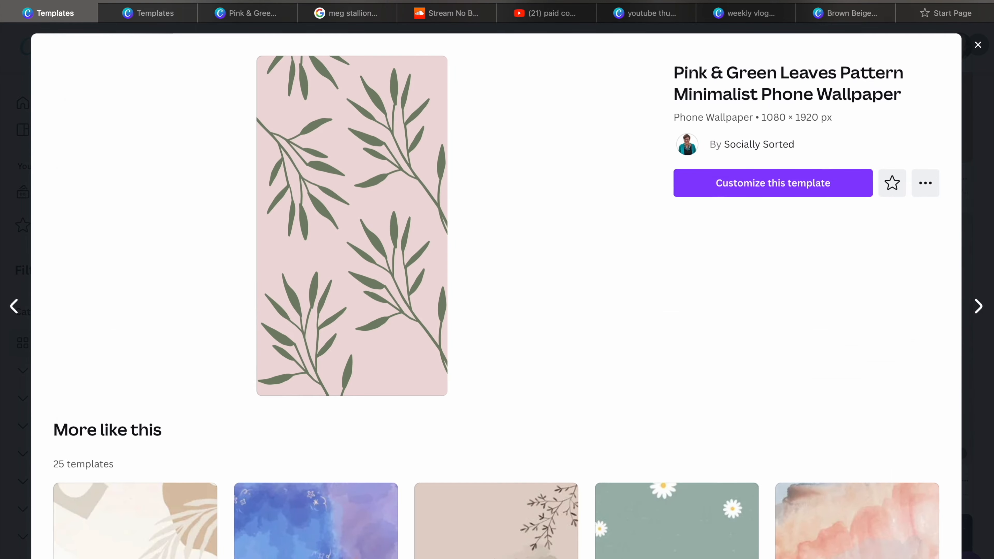
# Customize the Pink & Green Leaves template, check Uploads, then browse the Text panel combinations
pyautogui.click(773, 183)
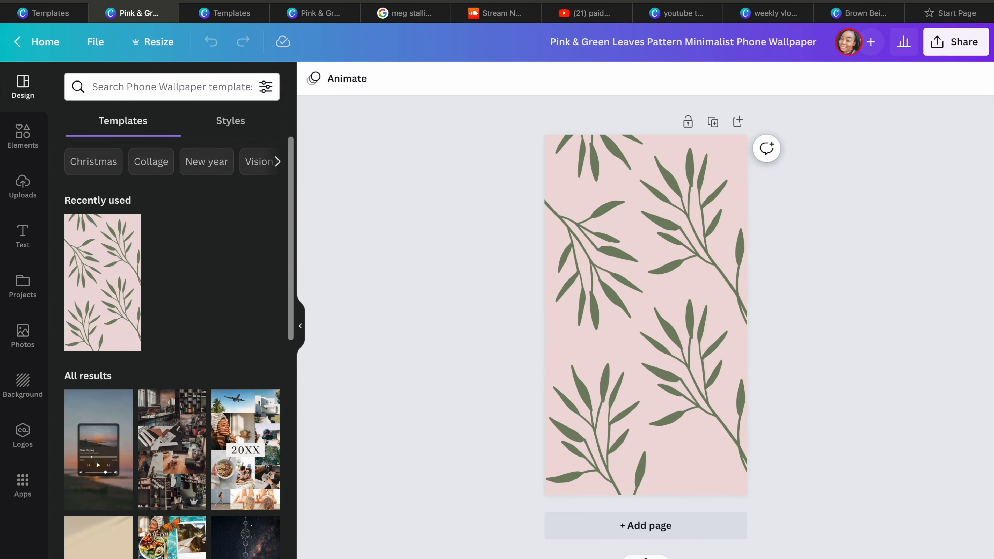
pyautogui.click(22, 187)
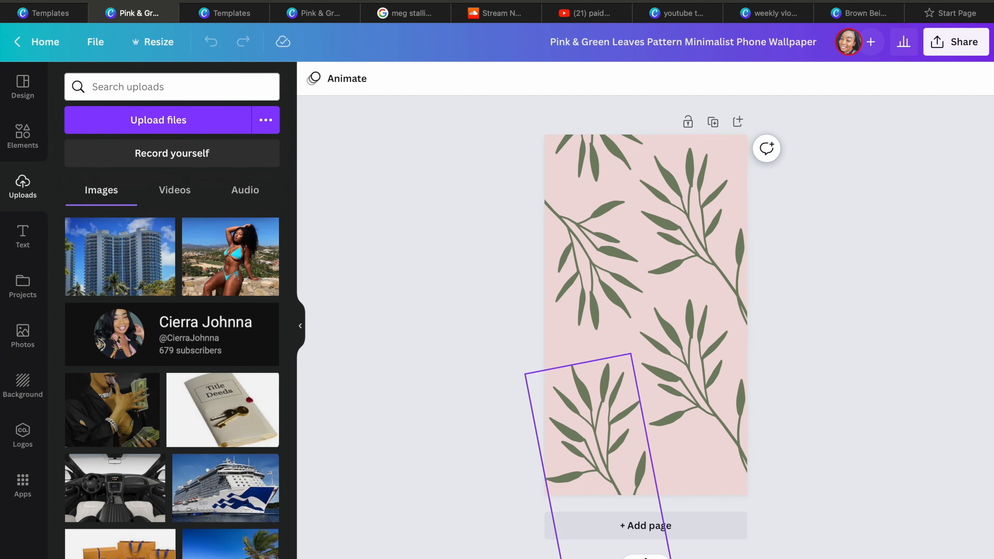
pyautogui.click(22, 237)
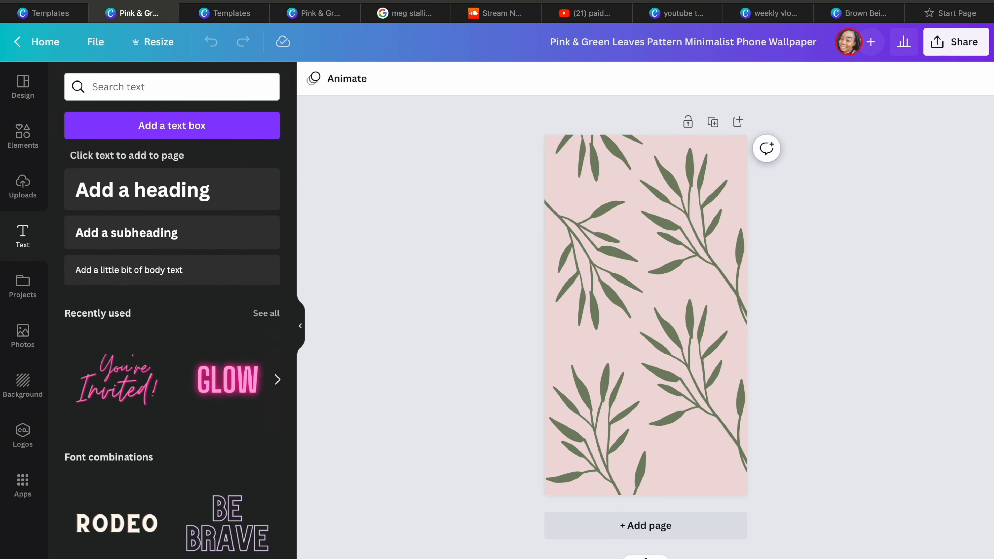
pyautogui.scroll(-3)
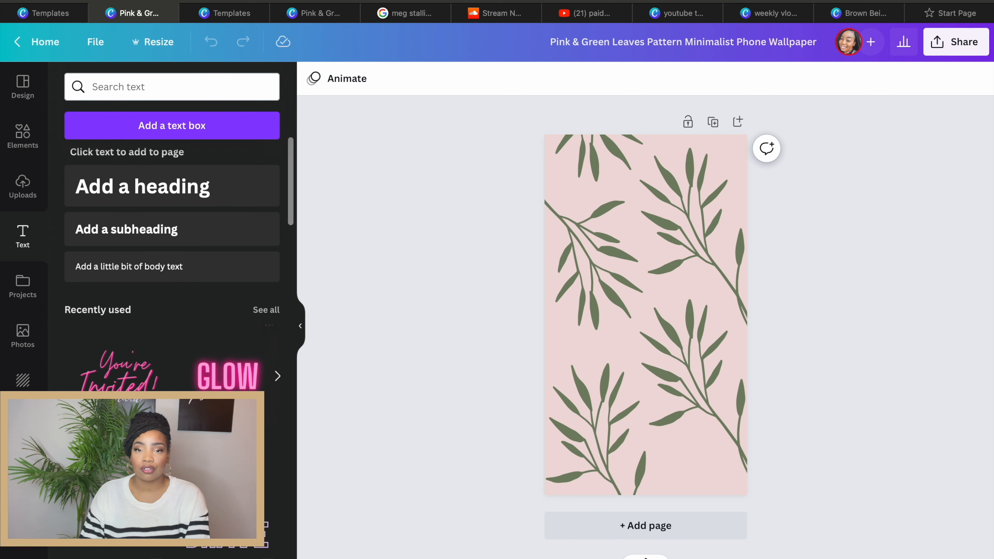
# Add a text combination reading 'Grow' over 'ORGANICALLY', shrinking ORGANICALLY and enlarging the script Grow
pyautogui.click(117, 324)
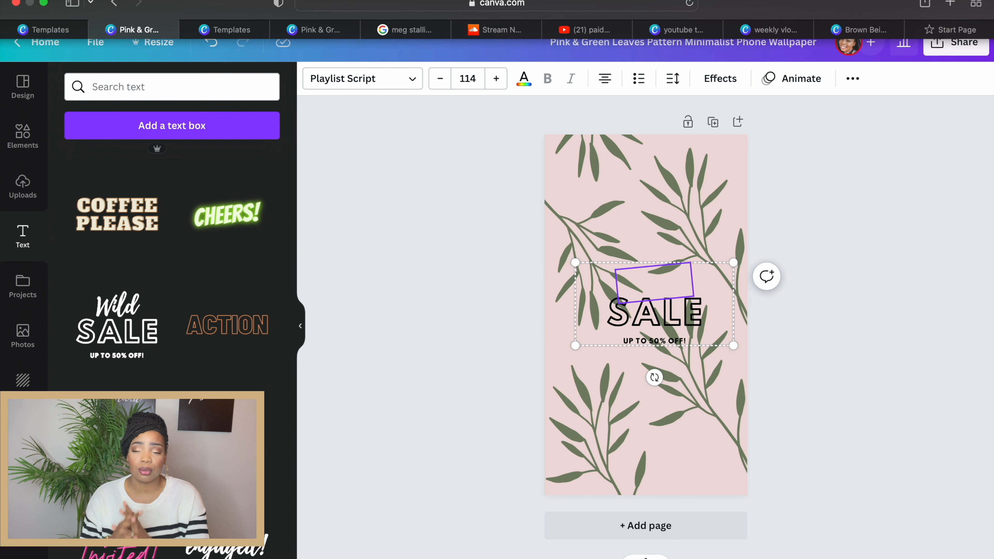
pyautogui.write('Grow')
pyautogui.click(655, 312)
pyautogui.write('ORGANICALLLY')
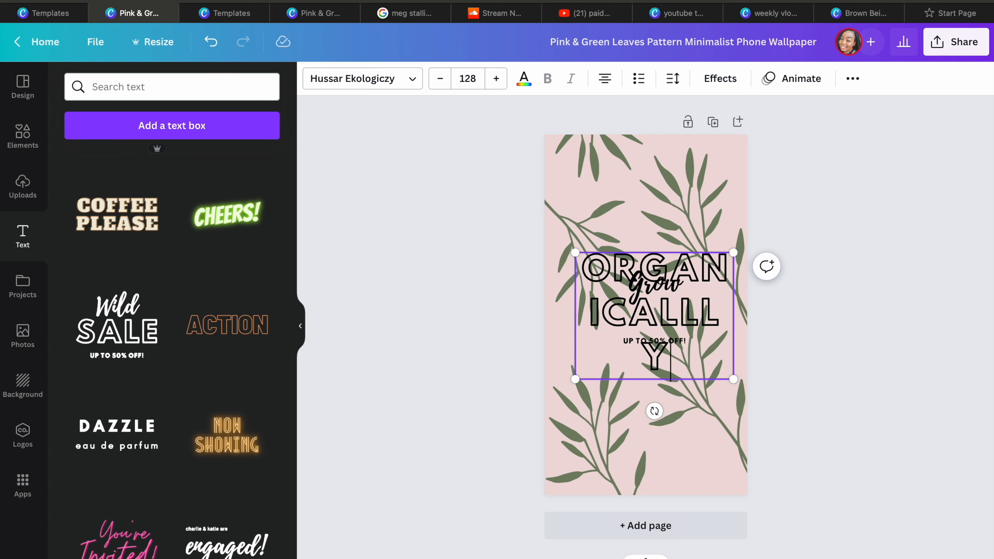
pyautogui.click(439, 79)
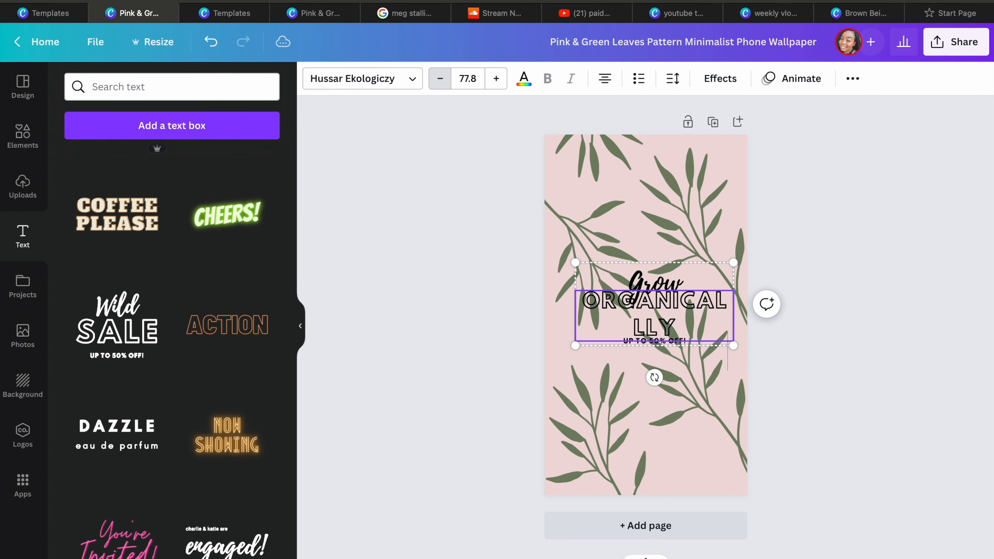
pyautogui.click(439, 78)
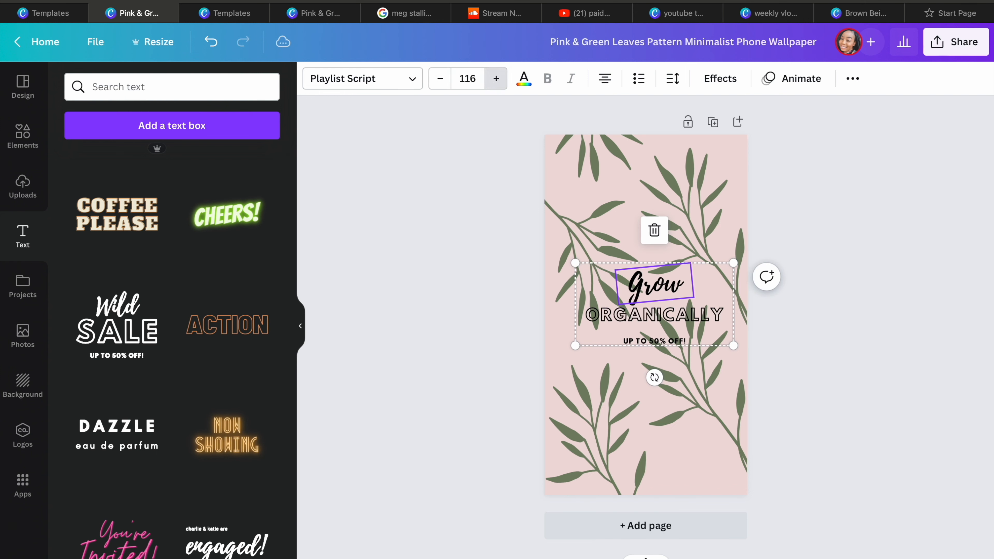
pyautogui.click(496, 78)
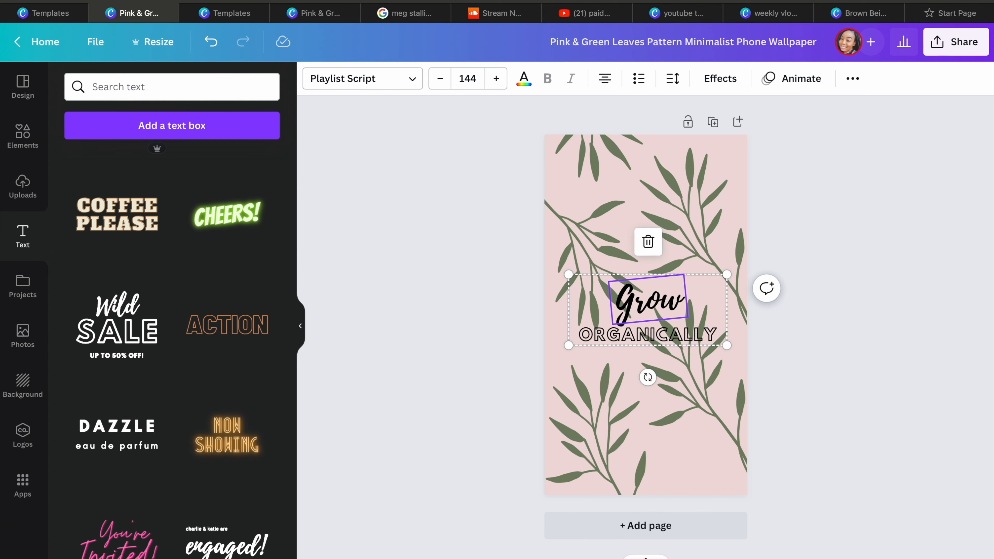
pyautogui.click(523, 79)
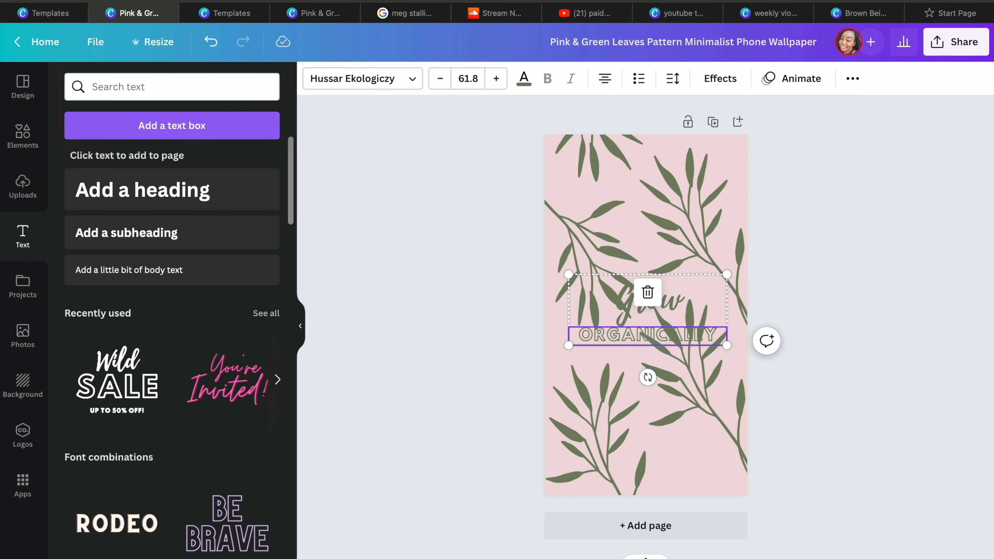
# Try green and blue-purple text colours, then give ORGANICALLY a hollow outline effect instead of Neon
pyautogui.click(523, 78)
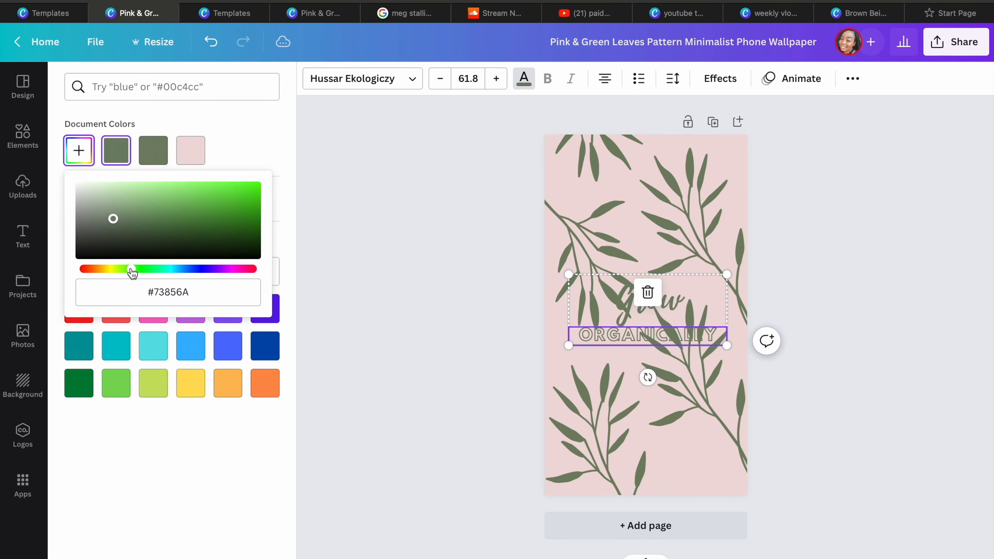
pyautogui.moveTo(130, 269); pyautogui.dragTo(199, 269)
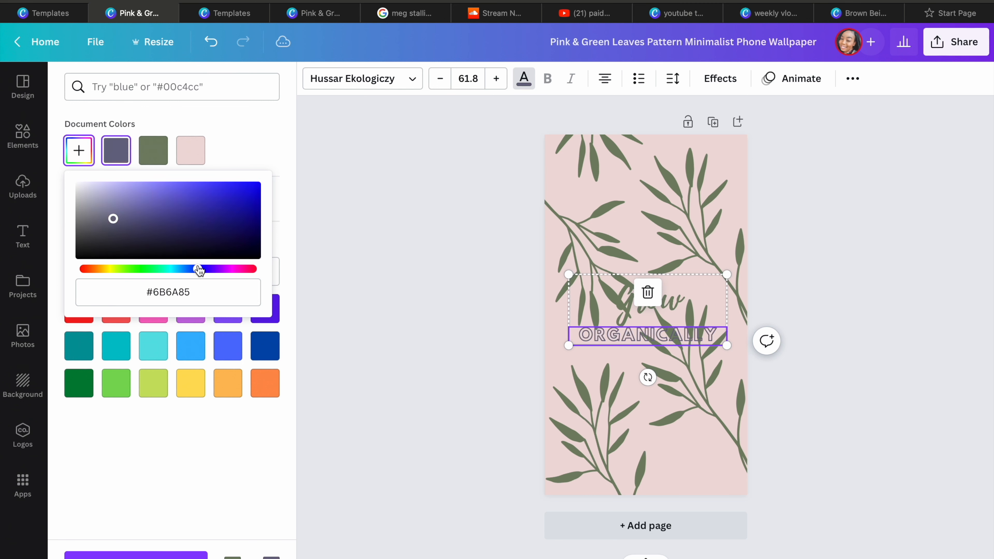
pyautogui.moveTo(198, 269); pyautogui.dragTo(82, 268)
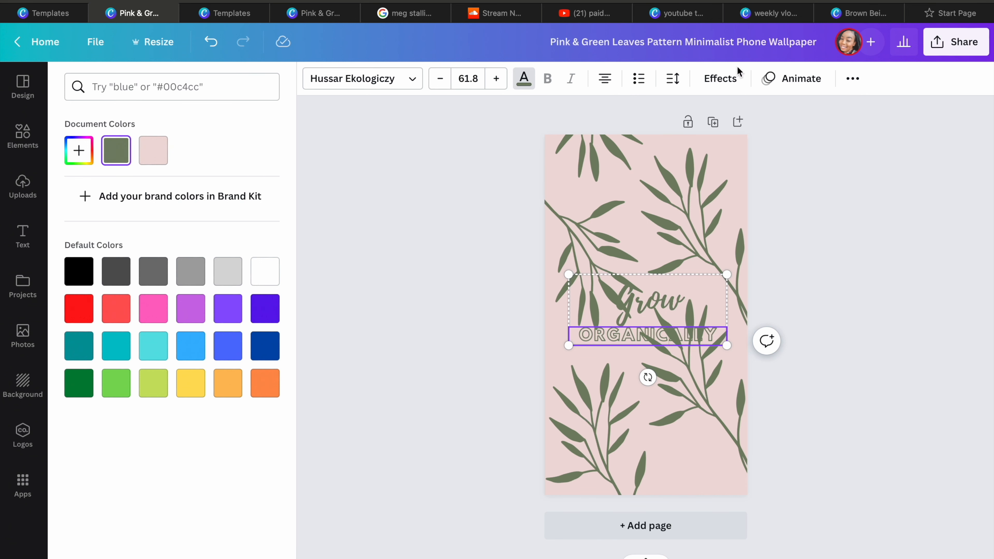
pyautogui.click(720, 78)
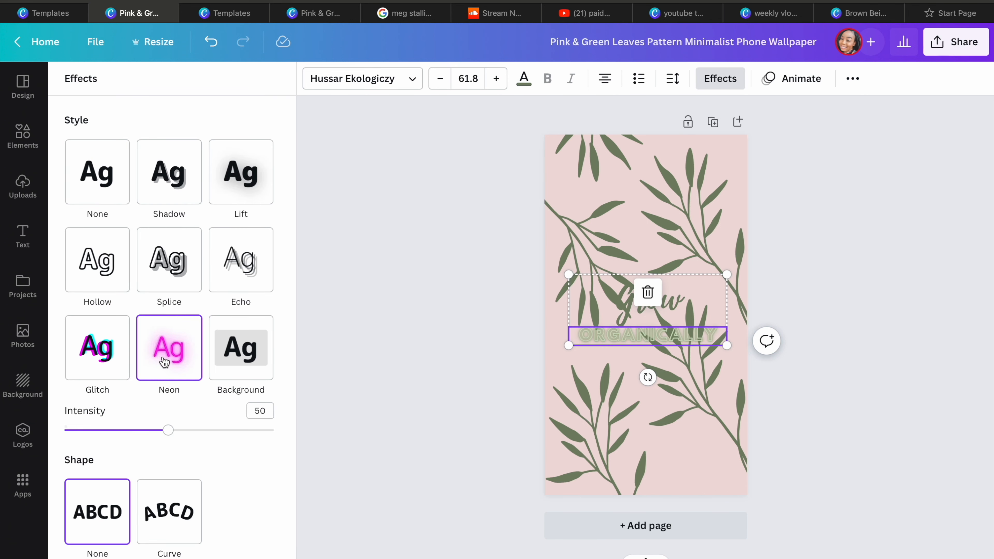
pyautogui.click(169, 172)
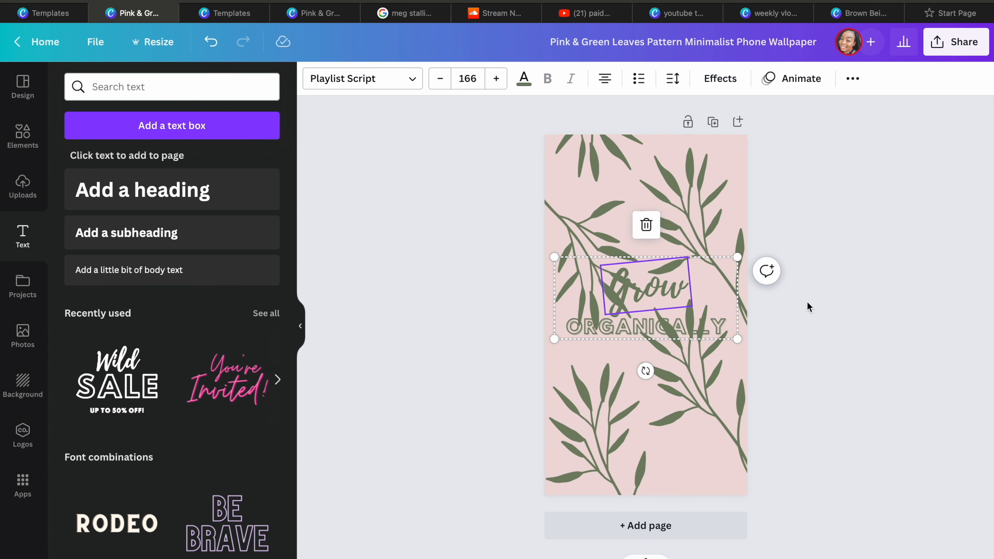
# Centre the Grow ORGANICALLY title on the page and try black for the Grow text
pyautogui.moveTo(645, 284); pyautogui.dragTo(671, 282)
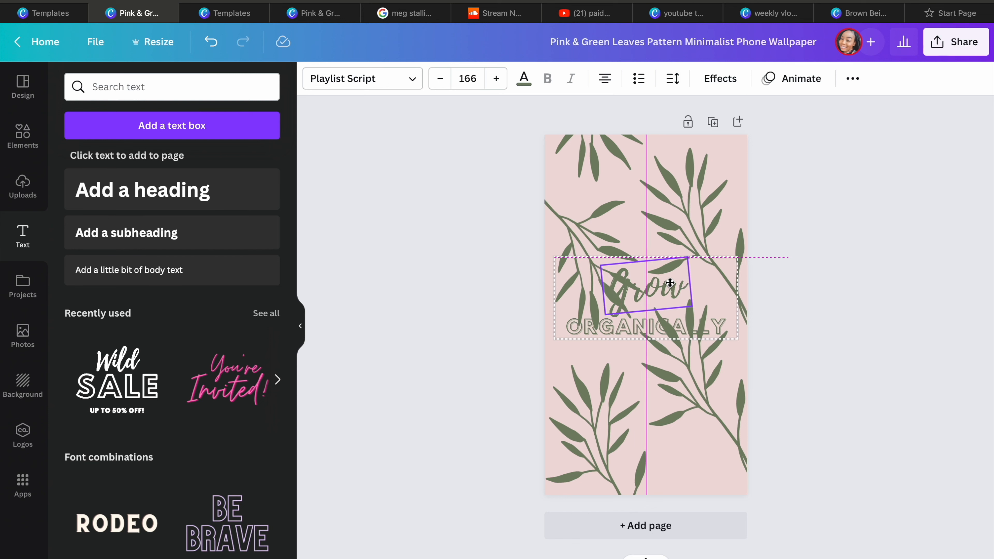
pyautogui.rightClick(644, 283)
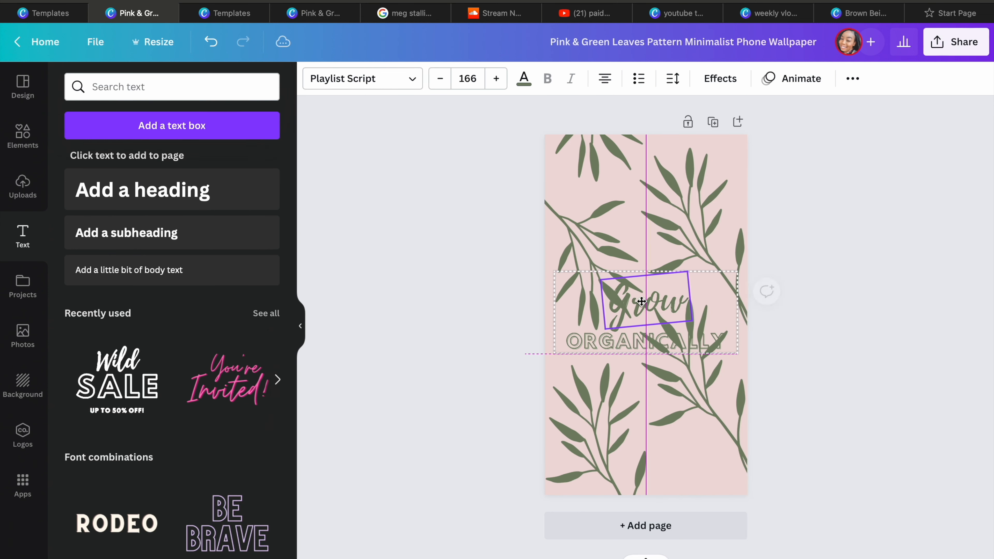
pyautogui.click(523, 78)
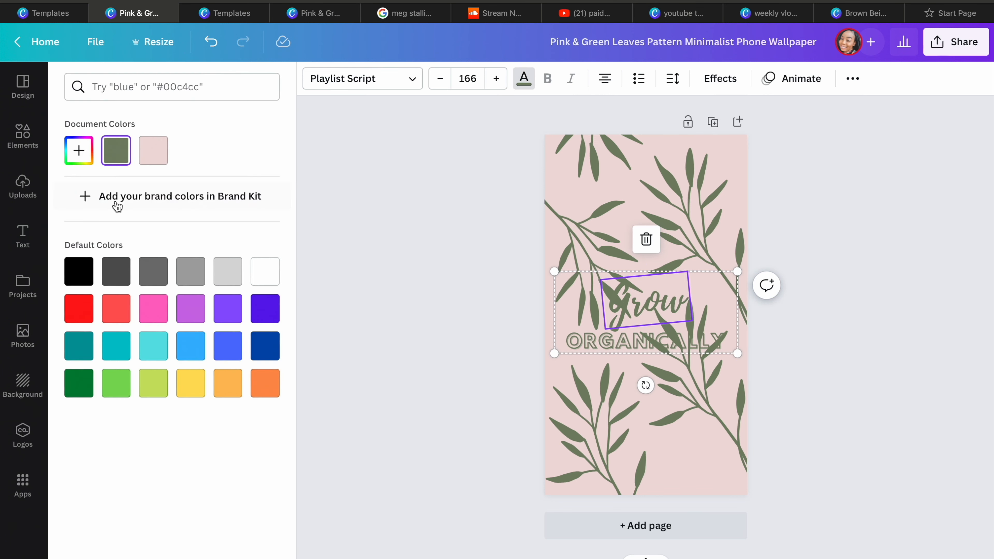
pyautogui.click(79, 272)
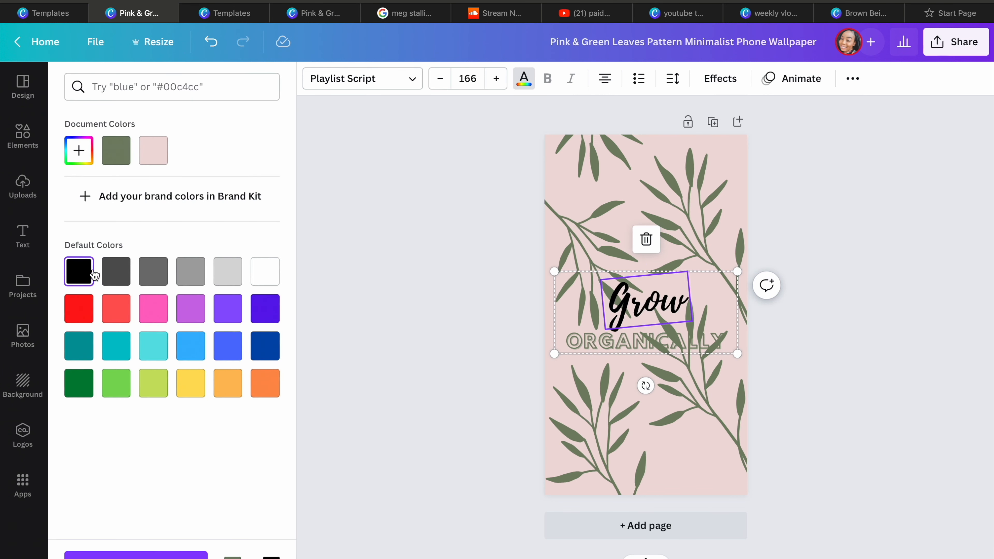
# Use the custom colour picker to settle on a golden-brown shade for the heading
pyautogui.click(79, 383)
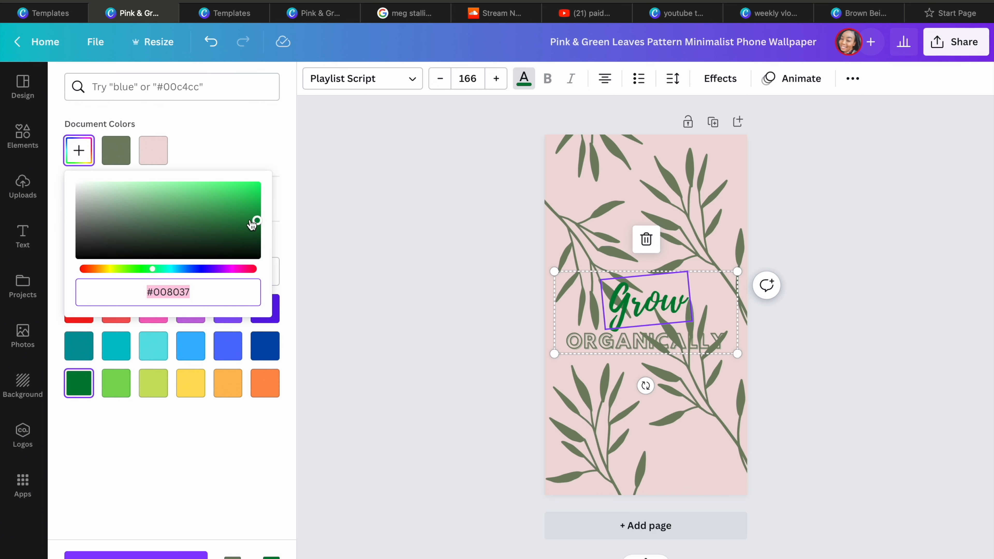
pyautogui.moveTo(152, 269); pyautogui.dragTo(240, 268)
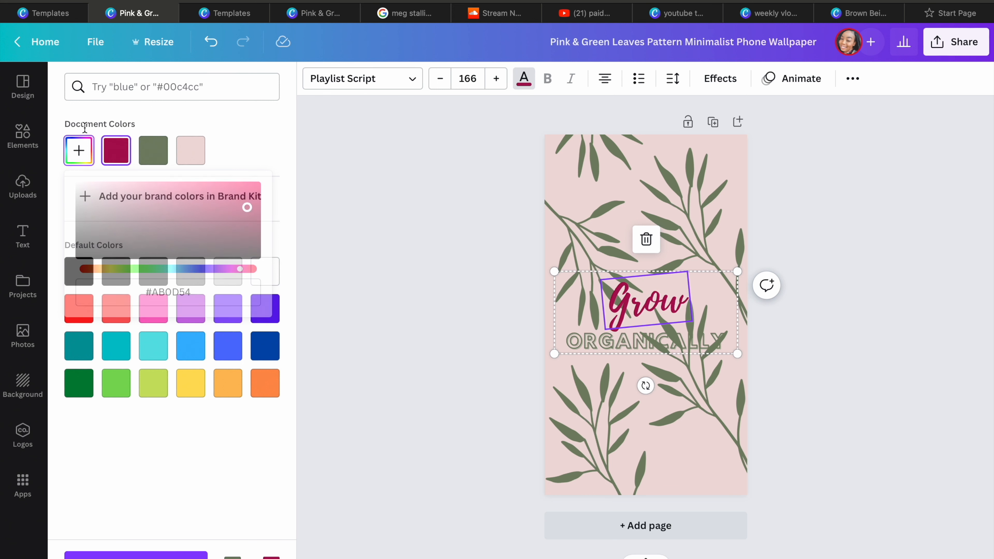
pyautogui.write('br')
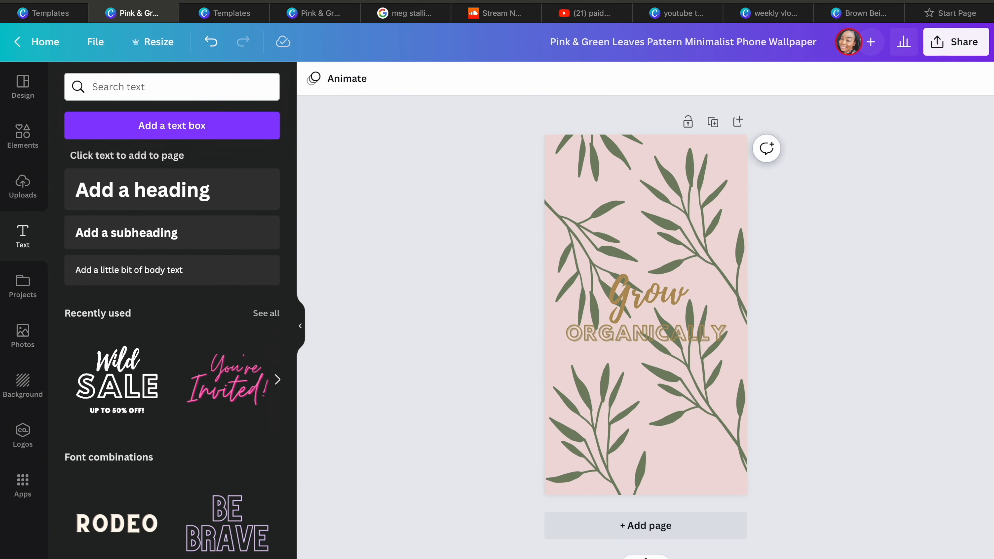
# Recolour the page background from pink to white from the Default Colors
pyautogui.click(644, 293)
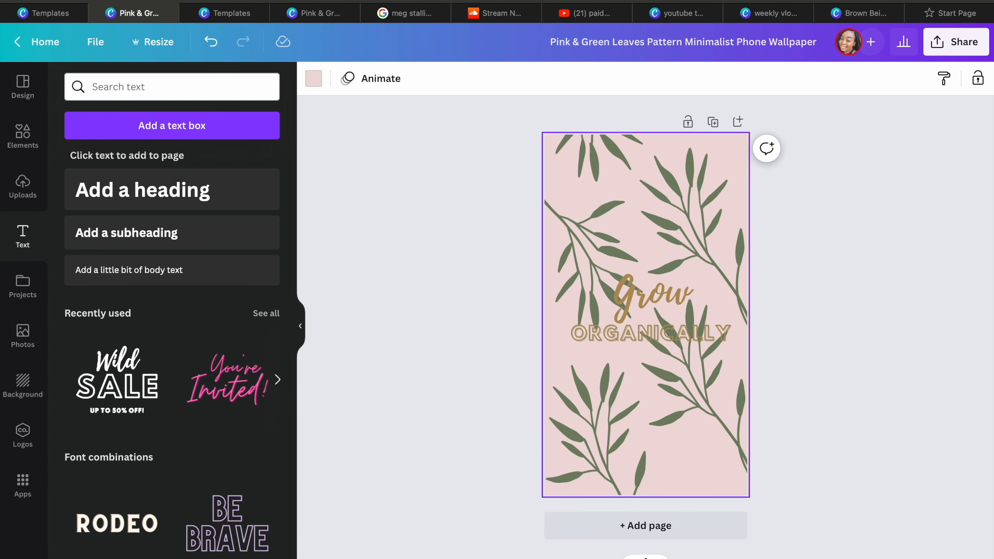
pyautogui.click(313, 79)
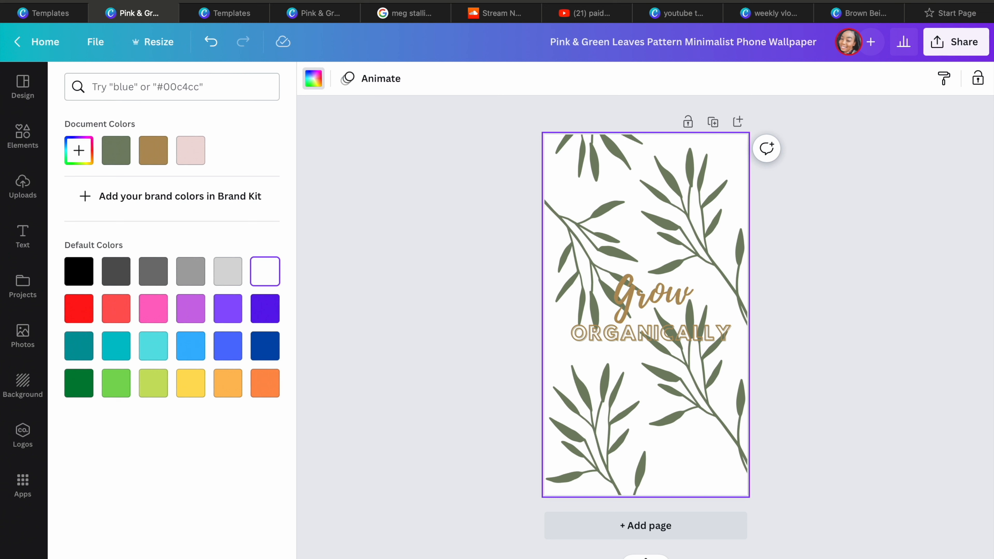
pyautogui.click(23, 236)
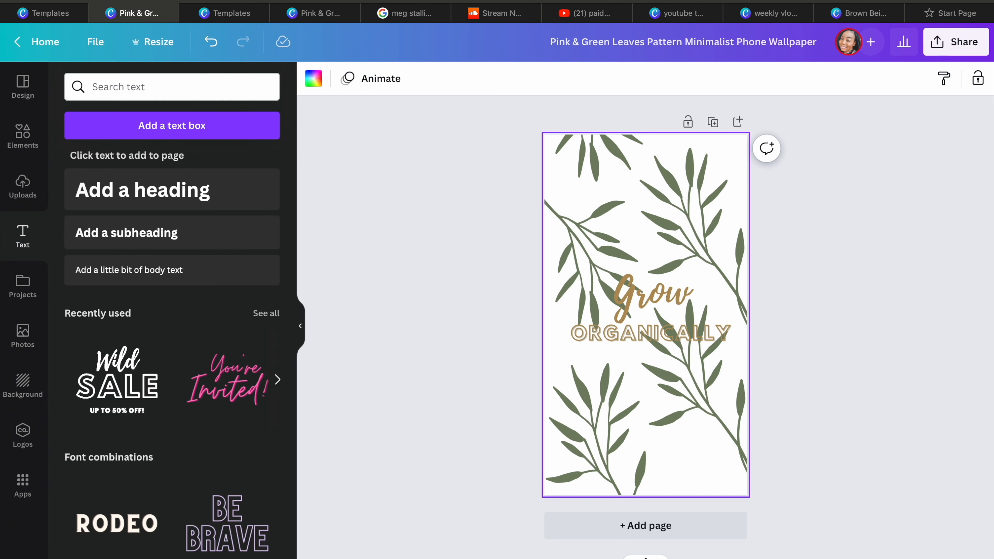
# Search Elements for 'picture frame', then add the uploaded high-rise building photo near the top left
pyautogui.click(22, 135)
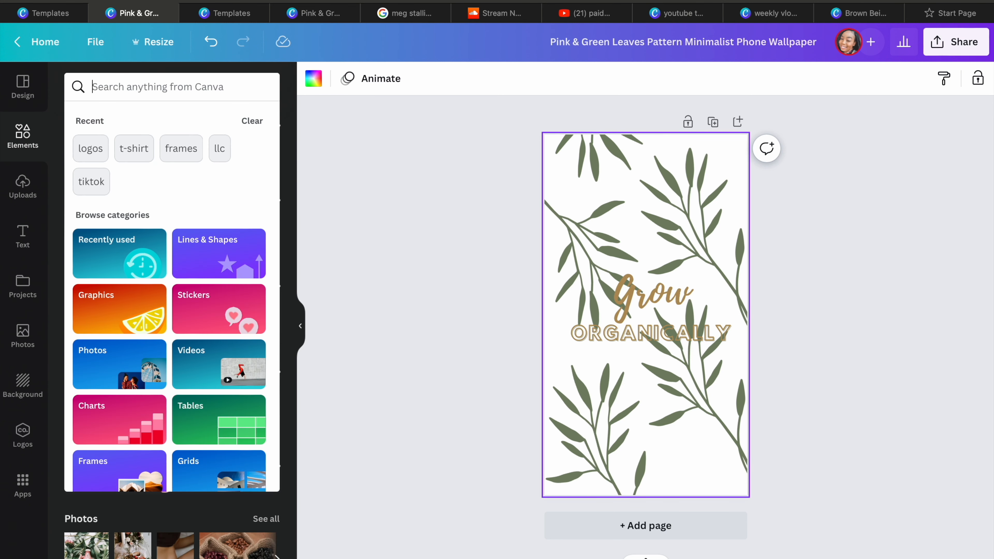
pyautogui.write('pic')
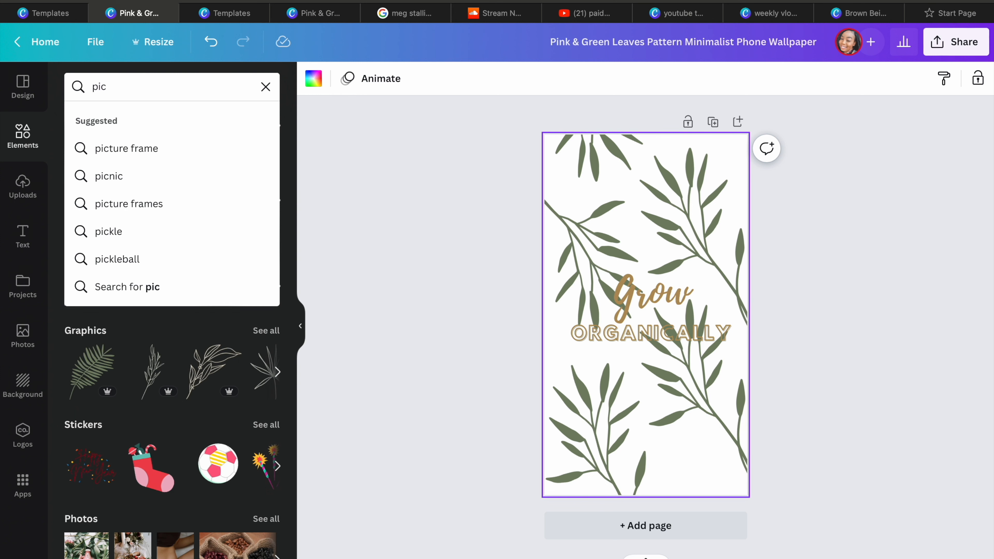
pyautogui.click(127, 149)
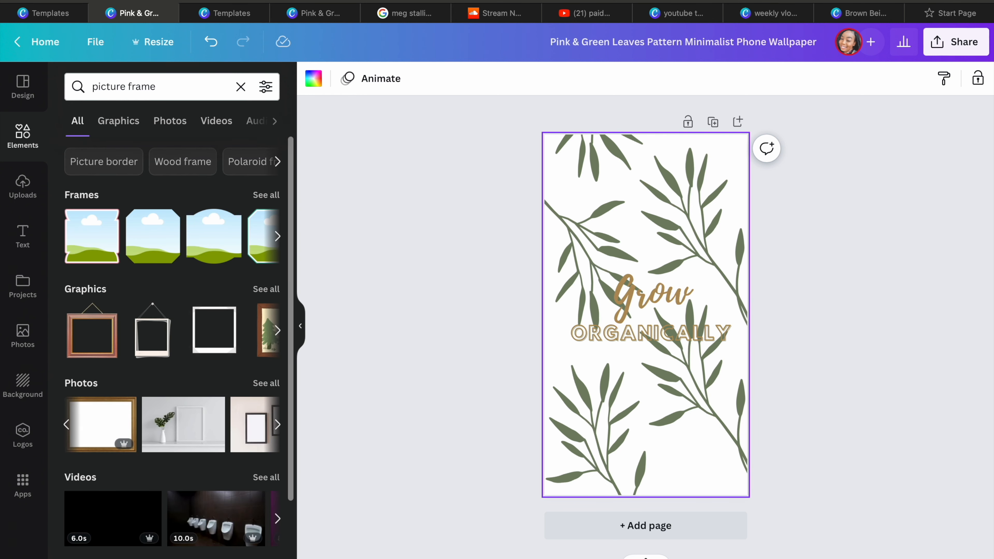
pyautogui.click(633, 316)
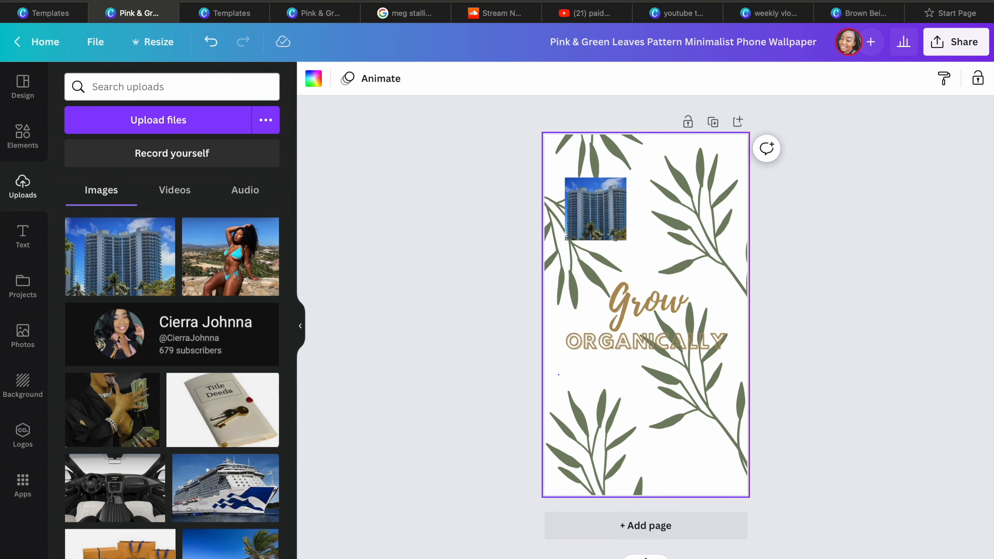
# Add the cash photo and place it beside the building photo, nudged further right
pyautogui.click(314, 79)
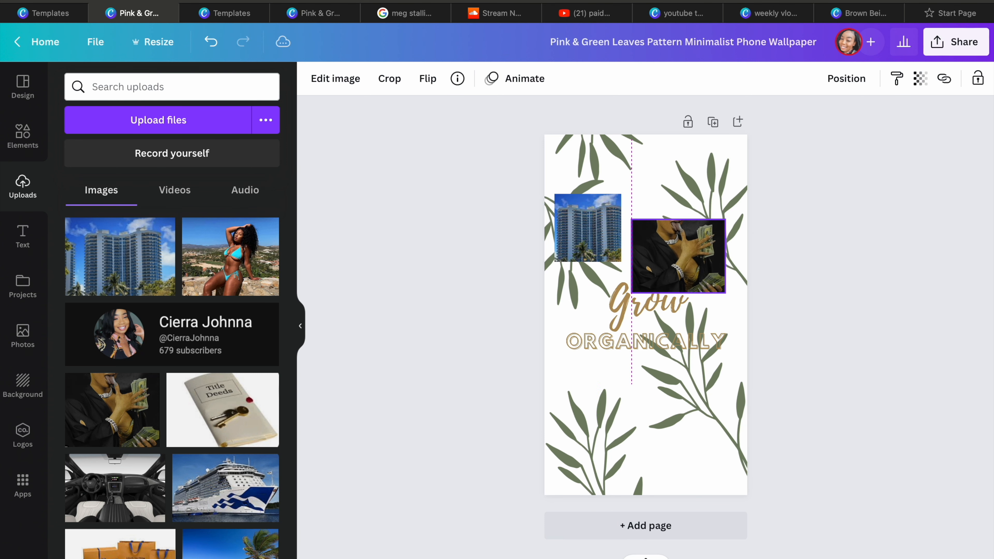
pyautogui.moveTo(222, 410); pyautogui.dragTo(595, 304)
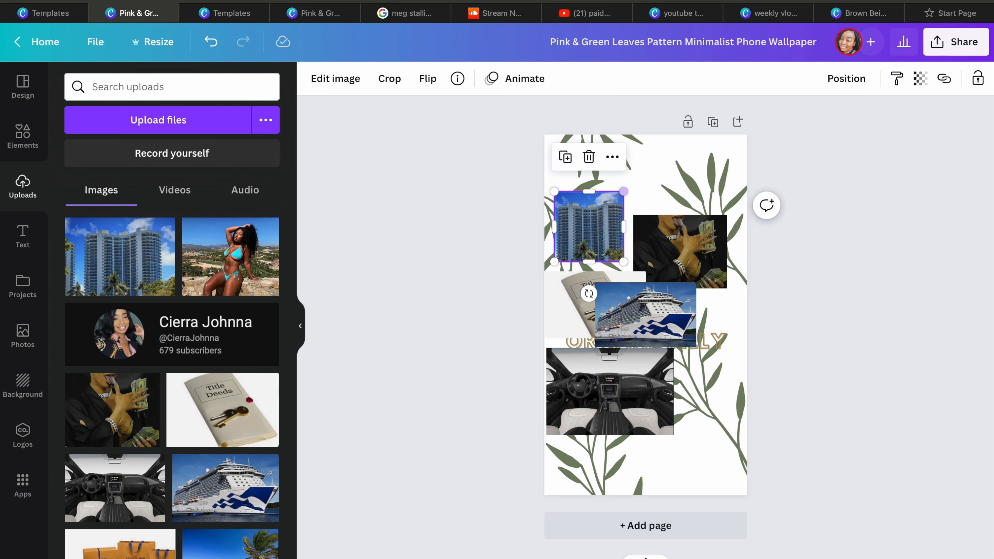
pyautogui.click(678, 249)
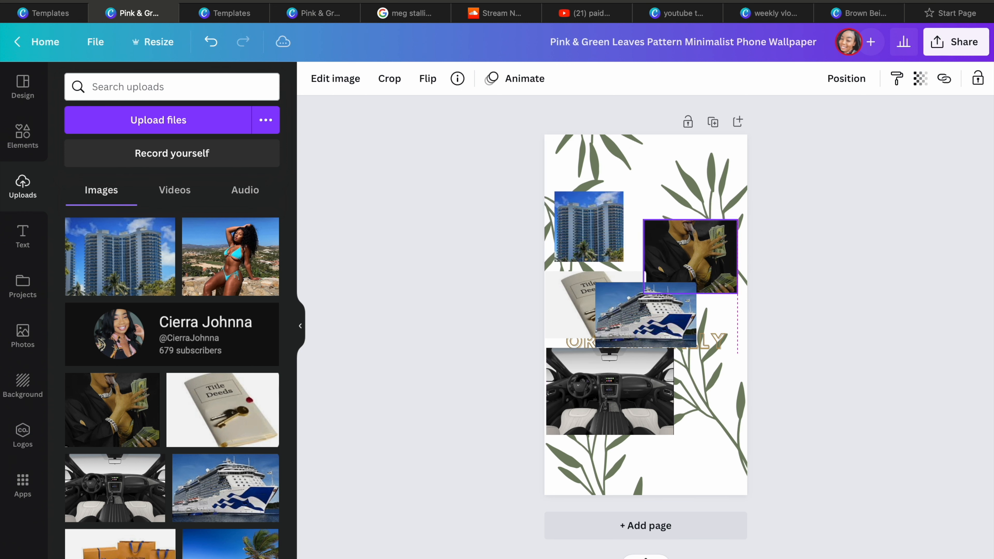
pyautogui.moveTo(689, 256); pyautogui.dragTo(695, 262)
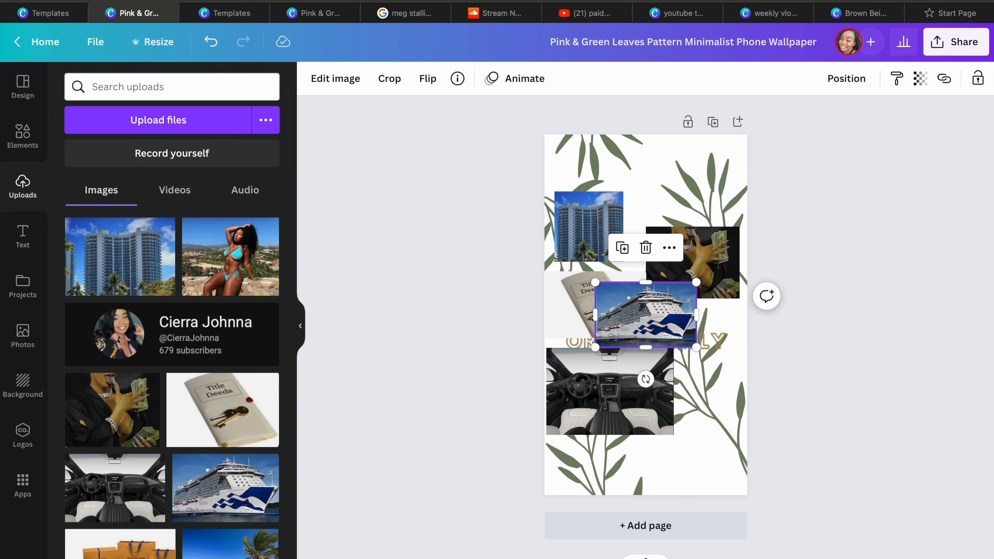
# Move the cruise ship photo to the bottom right and add the shopping boxes photo
pyautogui.moveTo(645, 313); pyautogui.dragTo(693, 453)
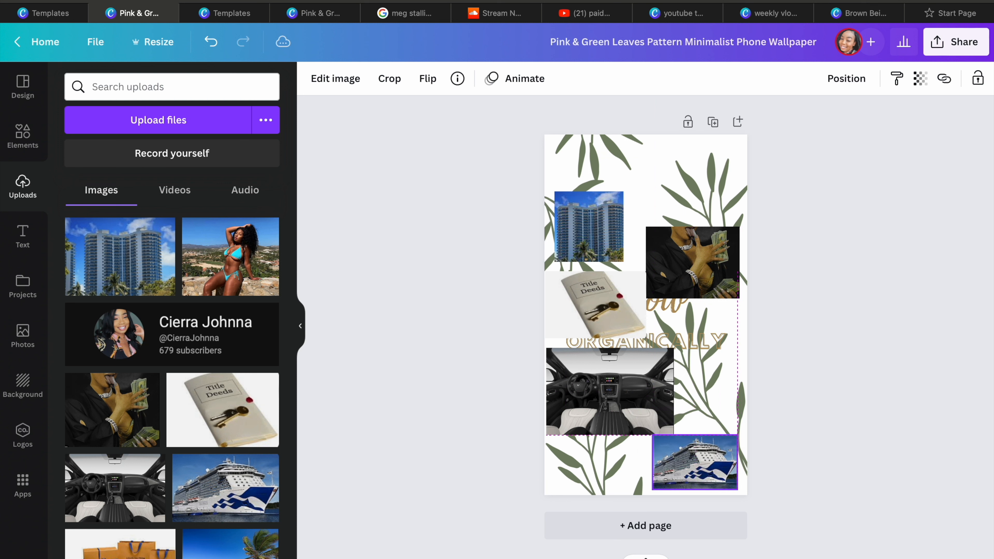
pyautogui.click(609, 391)
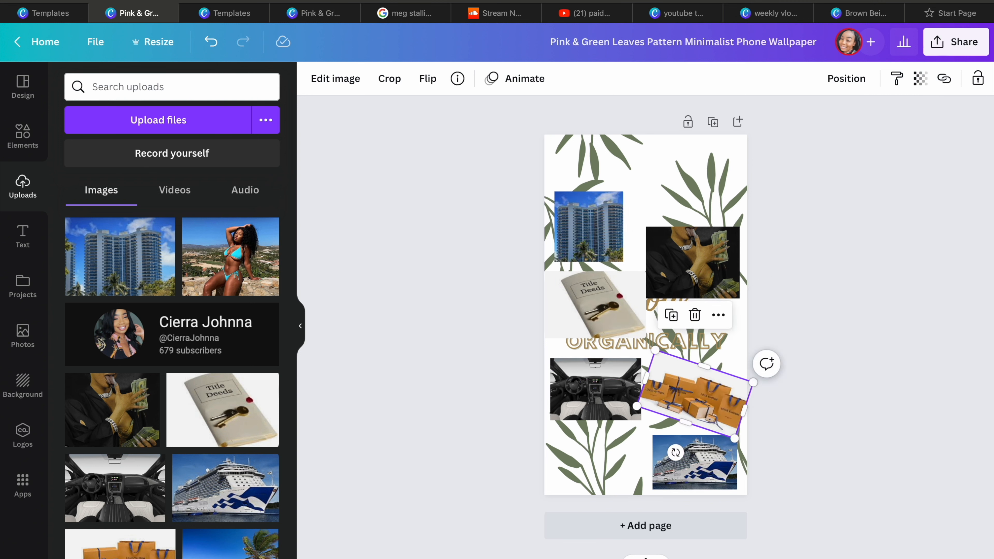
# Background-remove the boxes and title deeds photos, move the building right of Grow, and look up a subscriber graphic
pyautogui.click(335, 78)
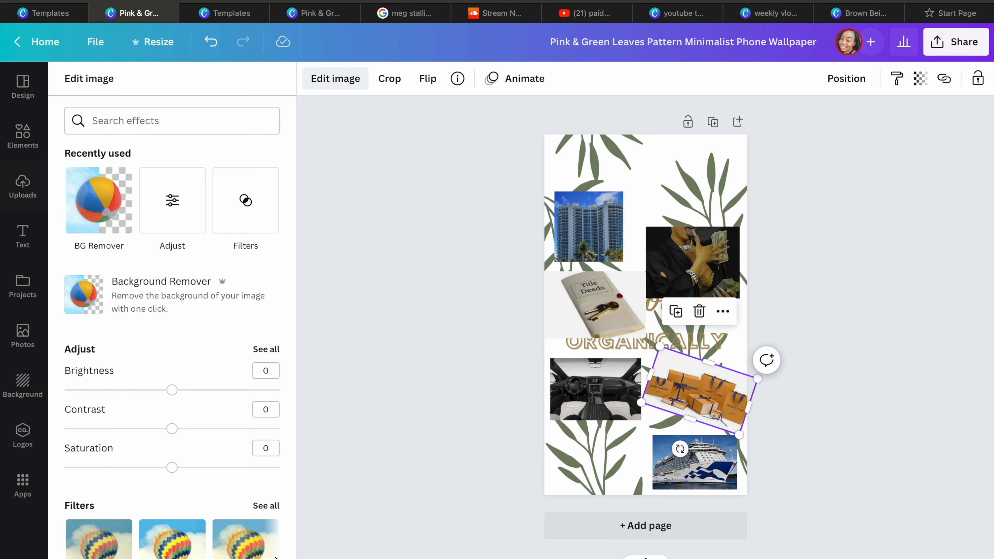
pyautogui.click(98, 201)
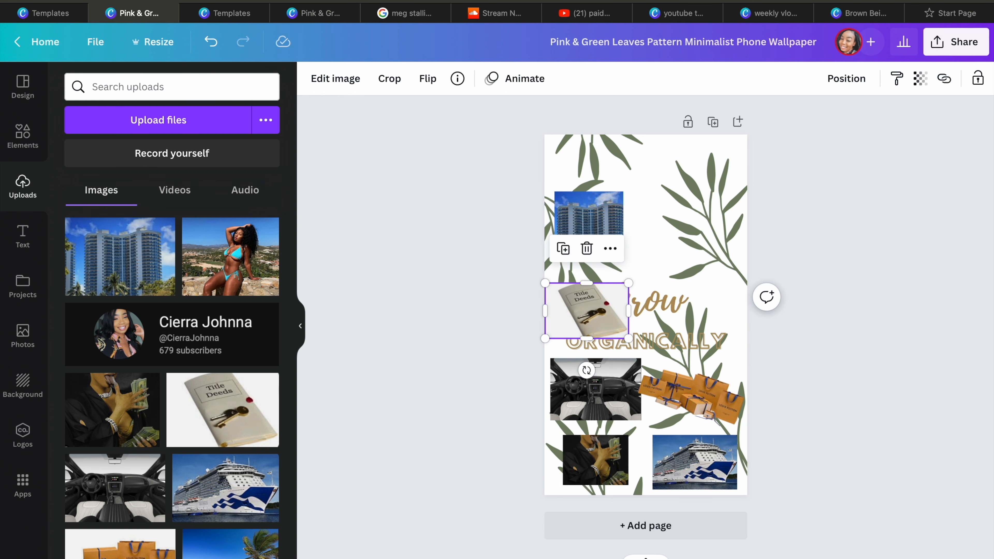
pyautogui.click(335, 78)
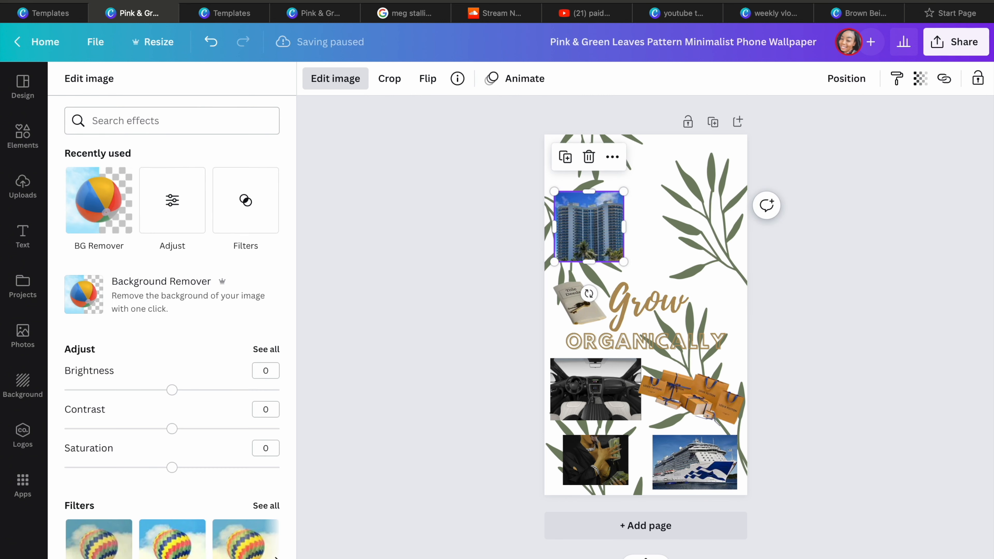
pyautogui.moveTo(586, 226); pyautogui.dragTo(684, 273)
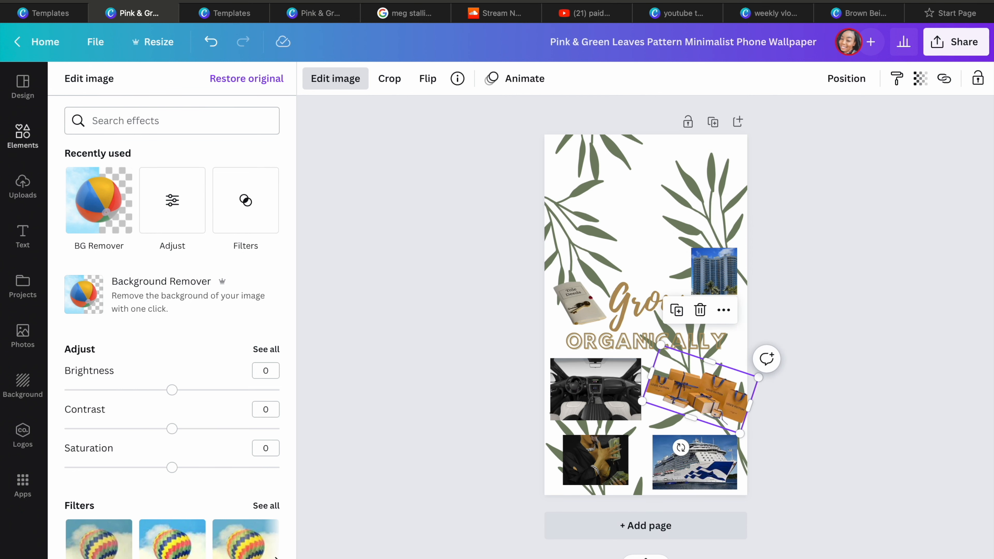
pyautogui.click(22, 187)
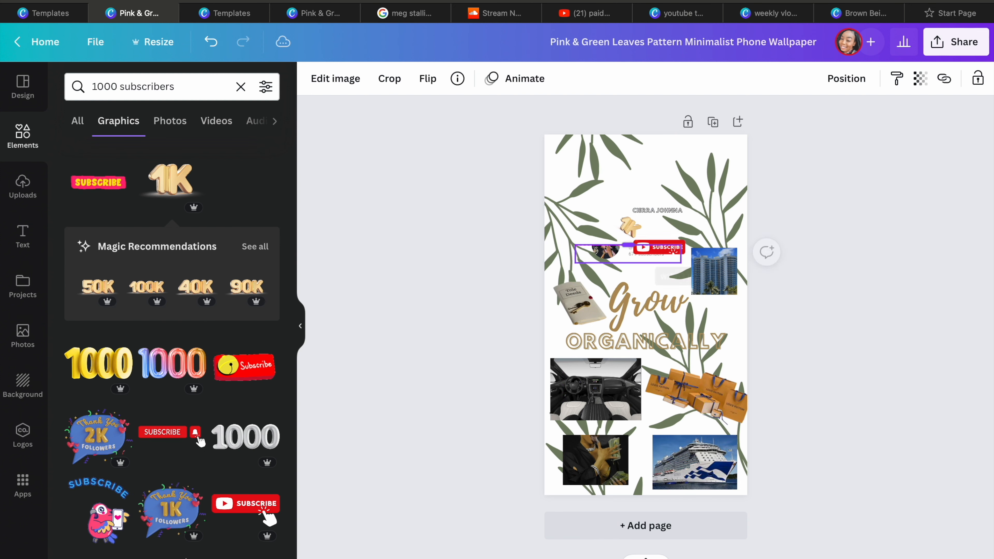
# Add the gold 1K badge with a shrunken red subscribe button beneath it, then start a Moontime script heading
pyautogui.click(618, 228)
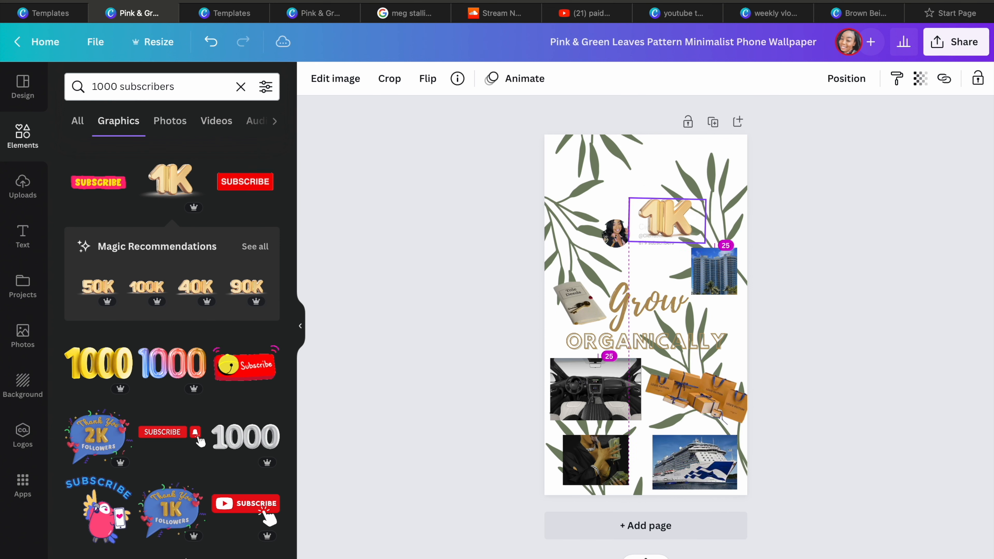
pyautogui.click(666, 225)
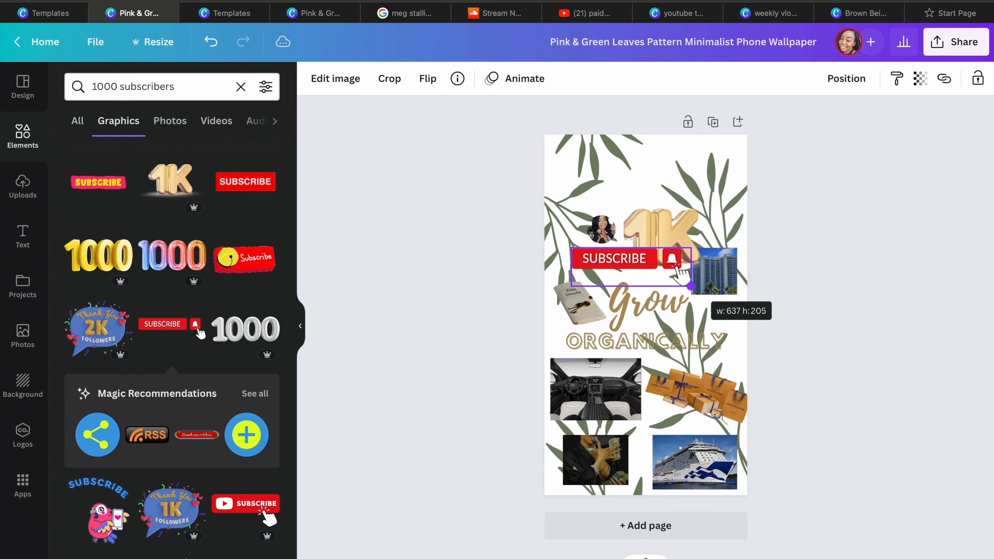
pyautogui.moveTo(671, 286); pyautogui.dragTo(659, 270)
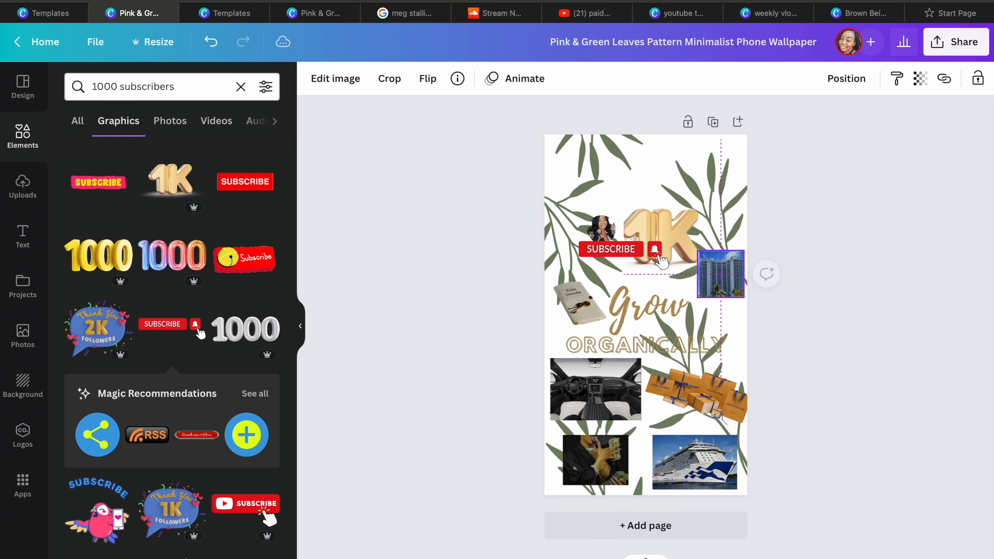
pyautogui.click(23, 236)
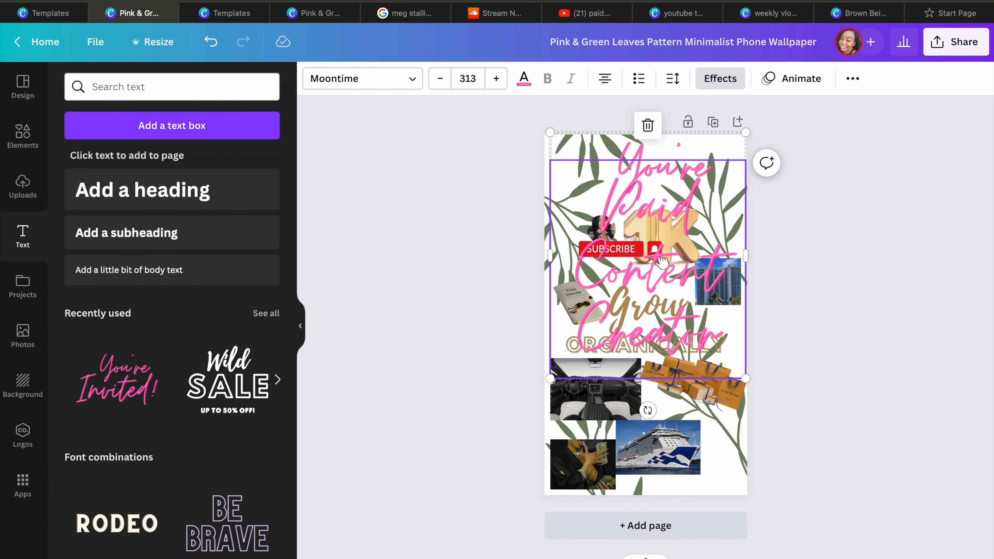
# Restyle the heading as a smaller brown 'Paid Content Creator' at the top and pick the bikini photo
pyautogui.click(468, 78)
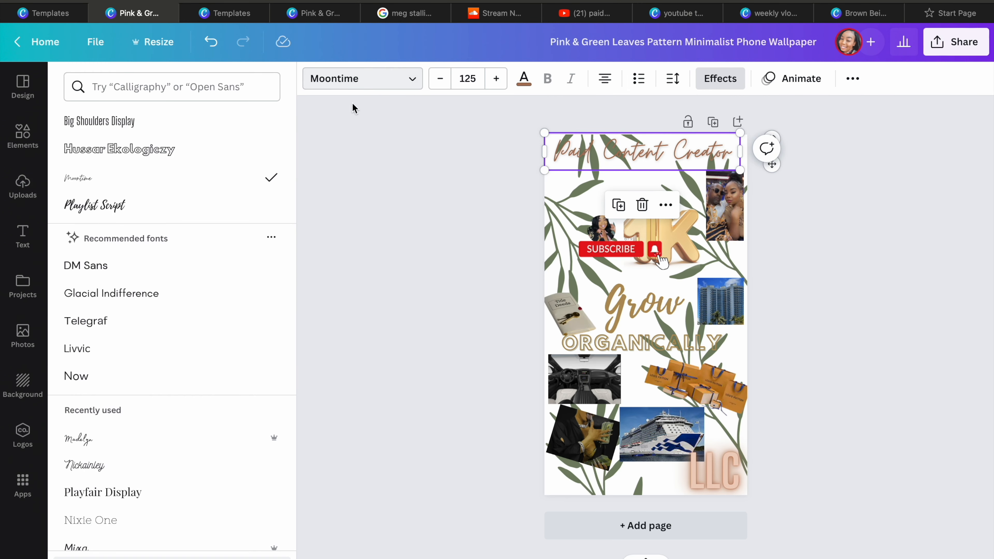
pyautogui.click(22, 187)
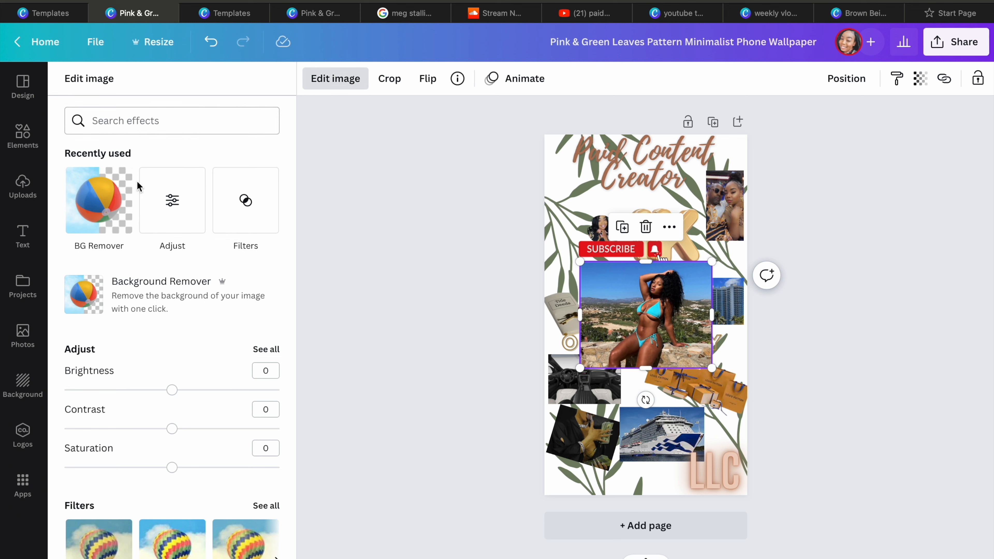
# Remove the bikini photo's background with BG Remover and add a cropped selfie photo
pyautogui.click(98, 200)
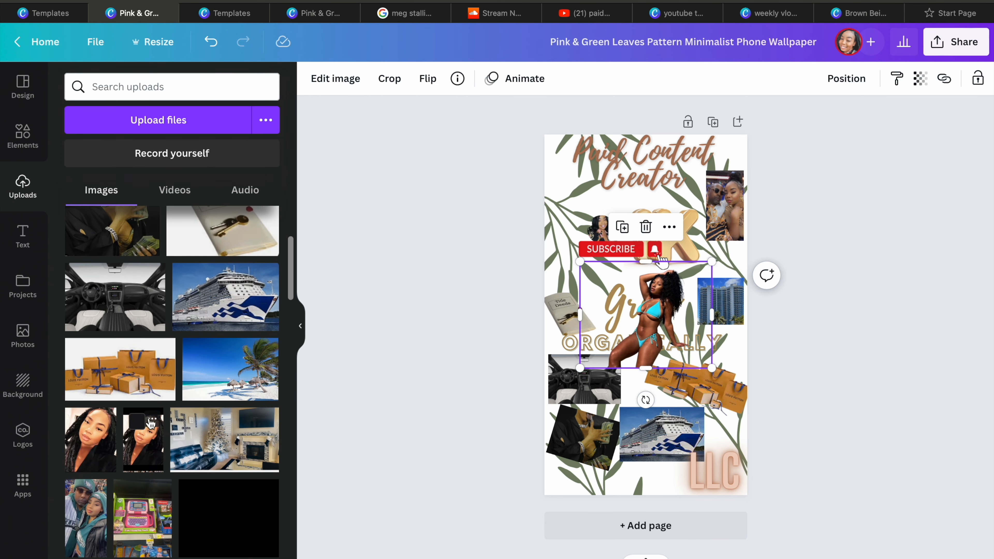
pyautogui.click(335, 78)
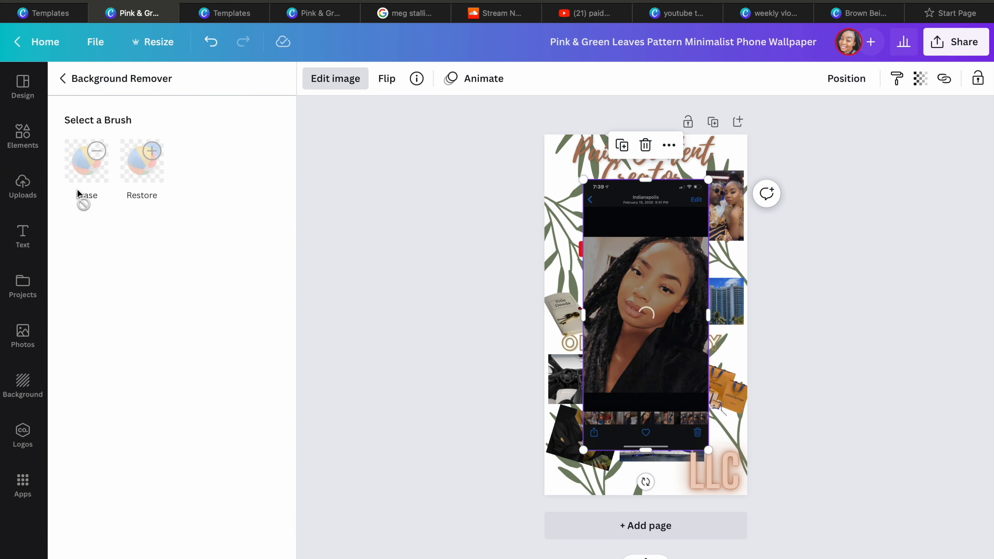
pyautogui.moveTo(85, 160)
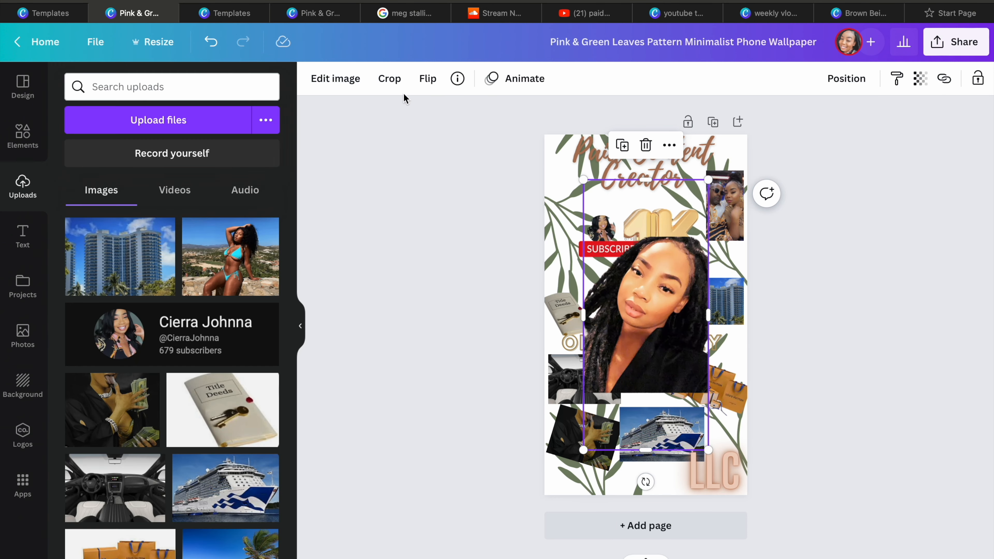
pyautogui.click(389, 79)
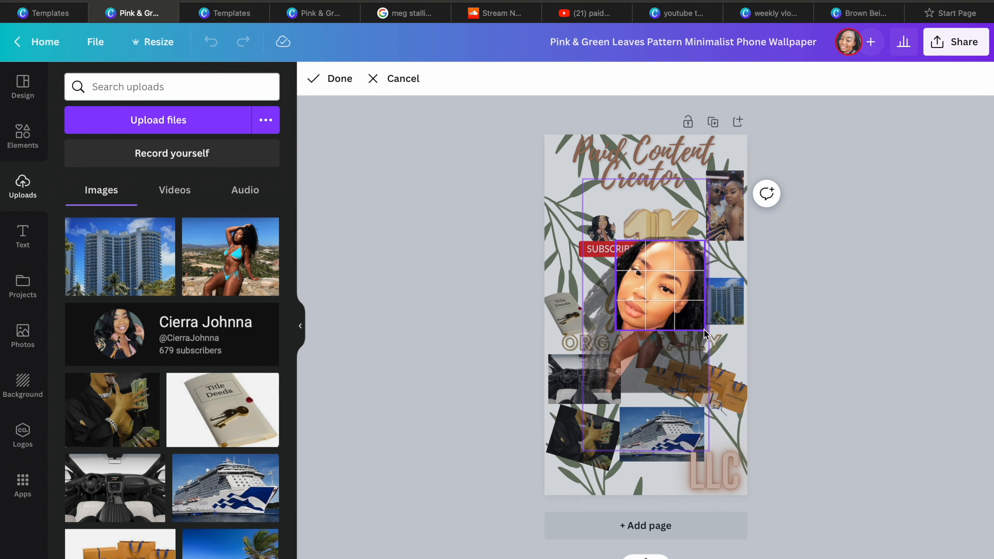
pyautogui.click(328, 78)
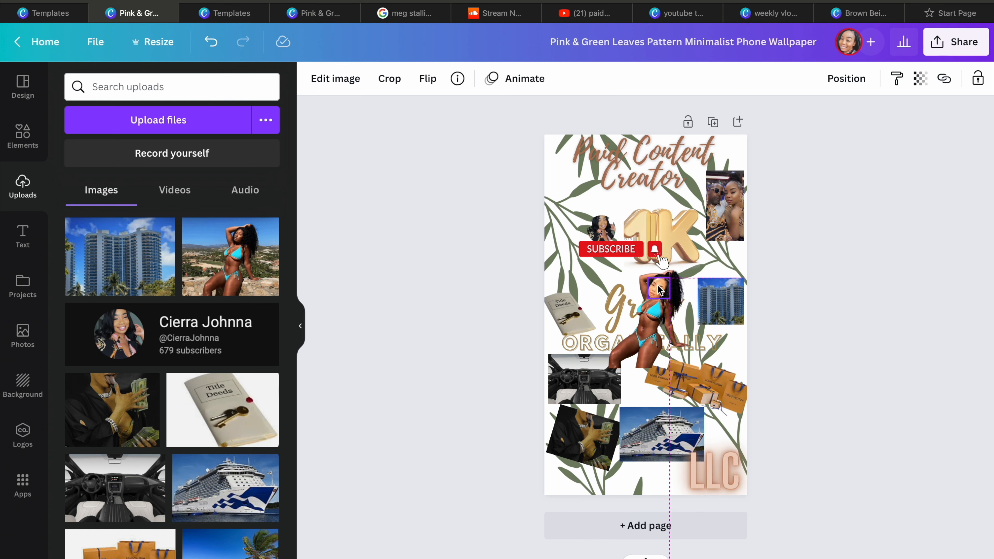
# Move the bikini cutout to the bottom-left corner and reposition the subscribe button and money photo
pyautogui.click(658, 288)
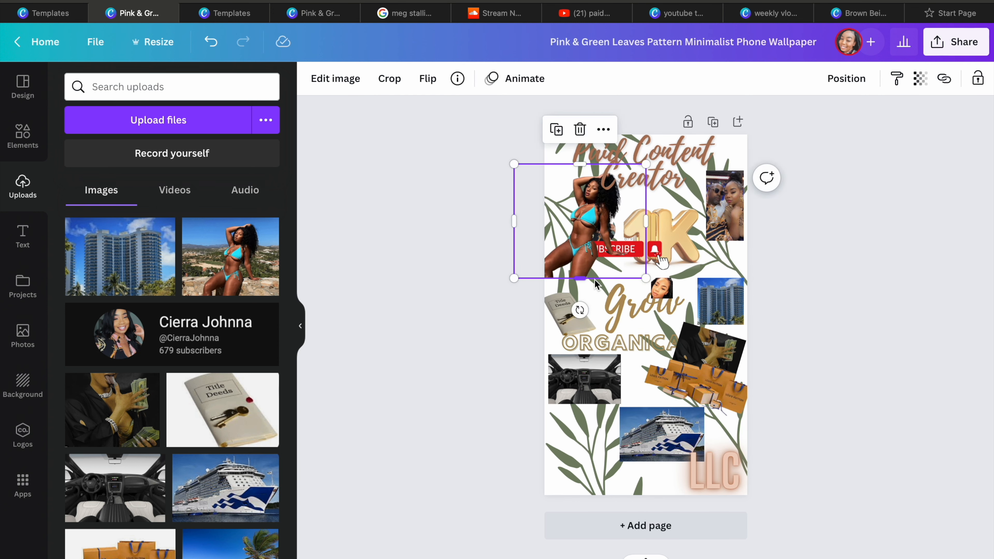
pyautogui.moveTo(580, 222); pyautogui.dragTo(602, 437)
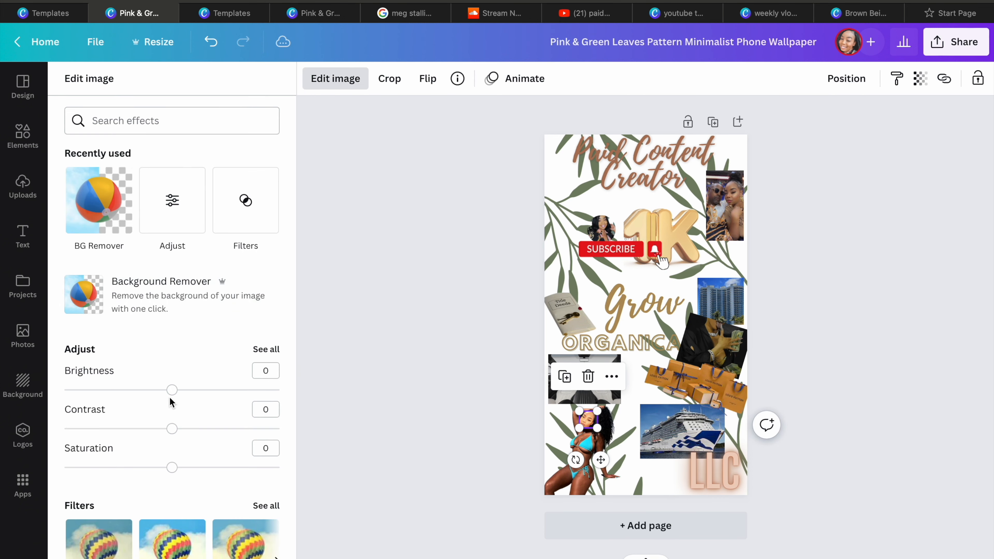
pyautogui.click(22, 187)
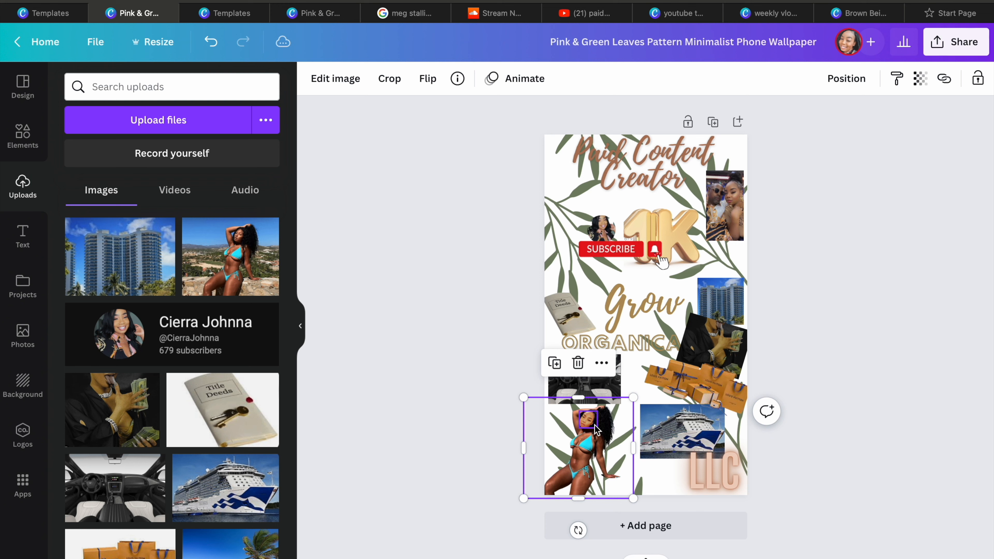
pyautogui.scroll(-3)
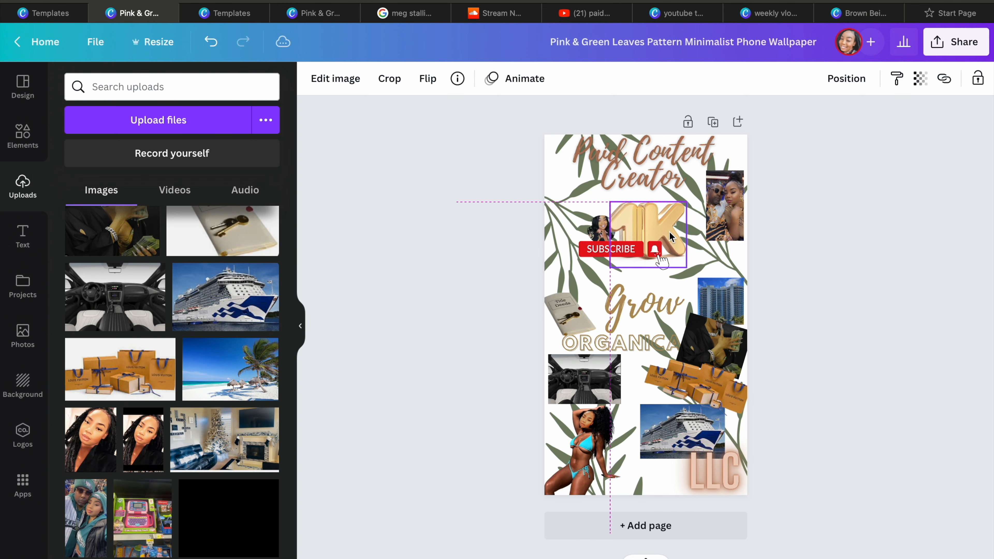
pyautogui.click(644, 234)
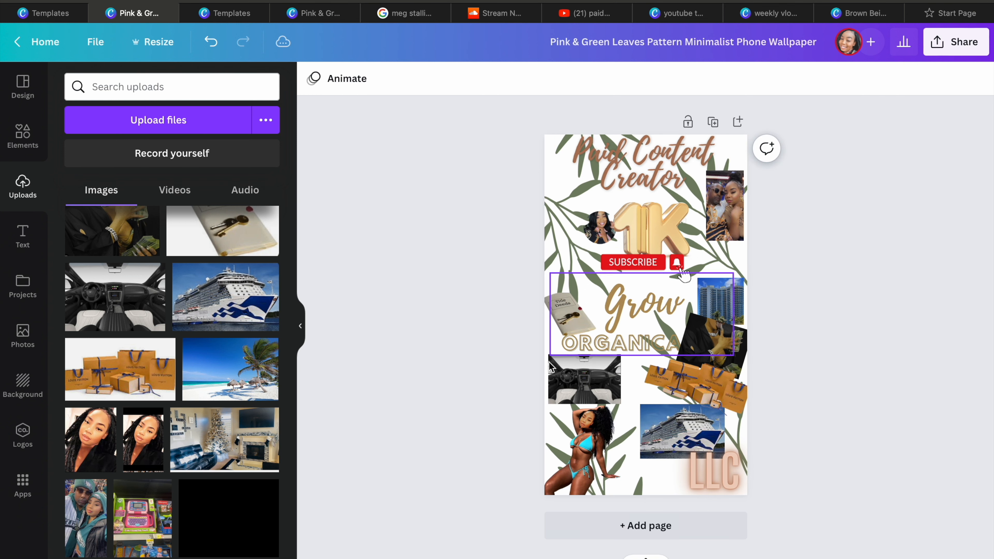
pyautogui.click(23, 237)
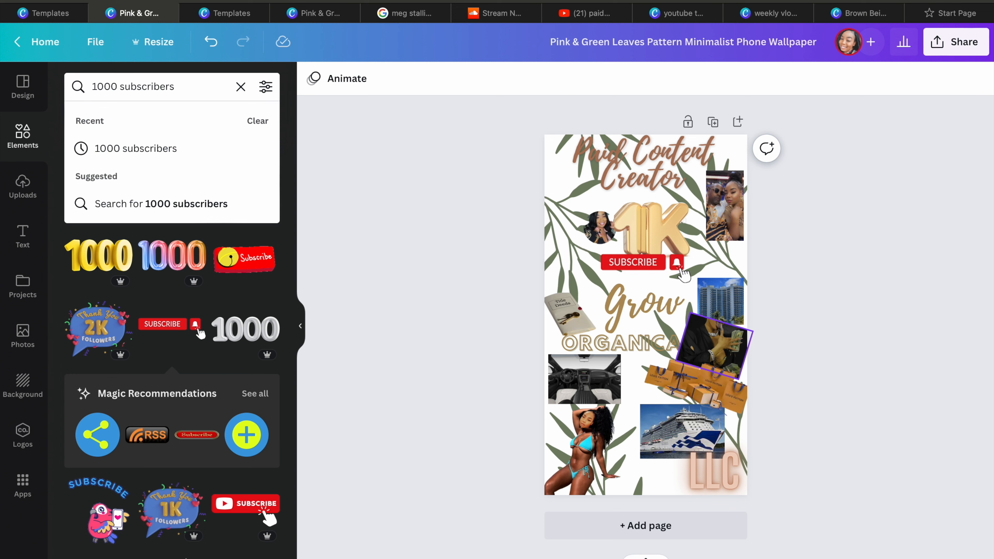
# Recolour the heading a reddish brown, add the beach photo at top left and move the money photo beside the cutout
pyautogui.rightClick(713, 342)
pyautogui.write('brown')
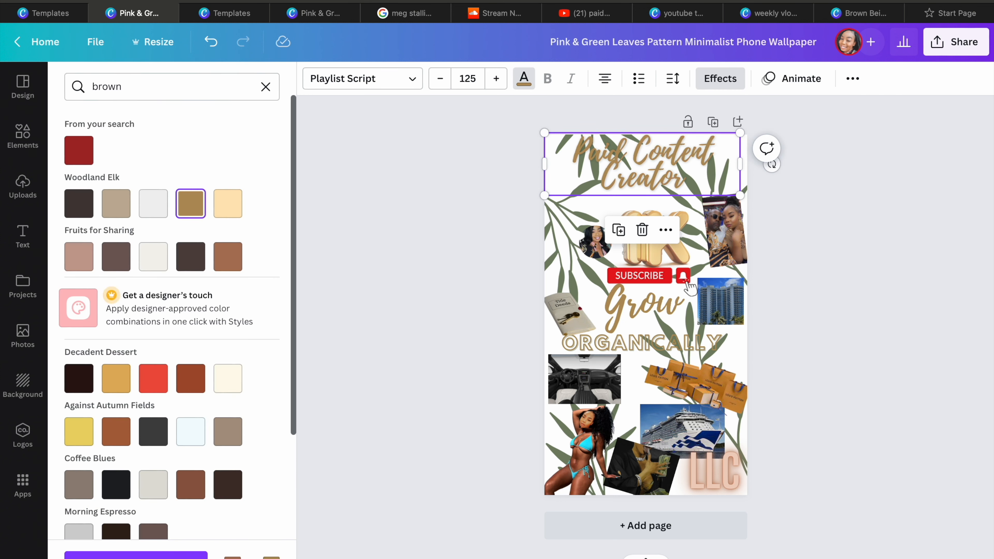
pyautogui.click(227, 432)
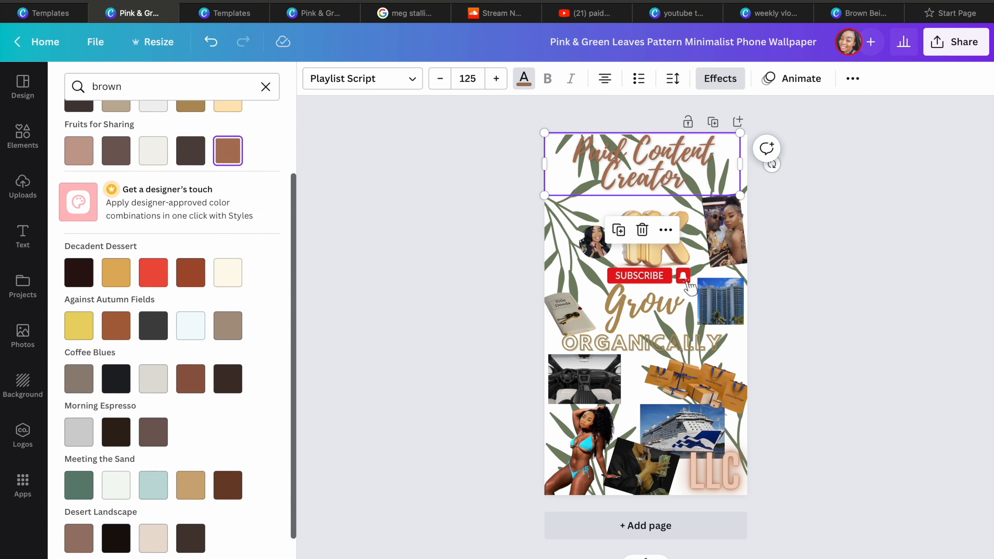
pyautogui.scroll(-3)
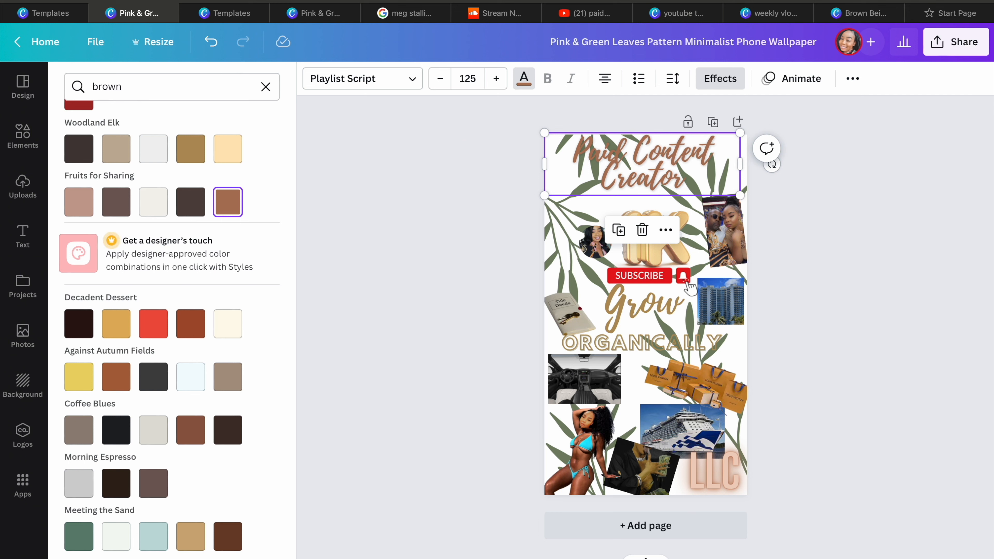
pyautogui.click(22, 186)
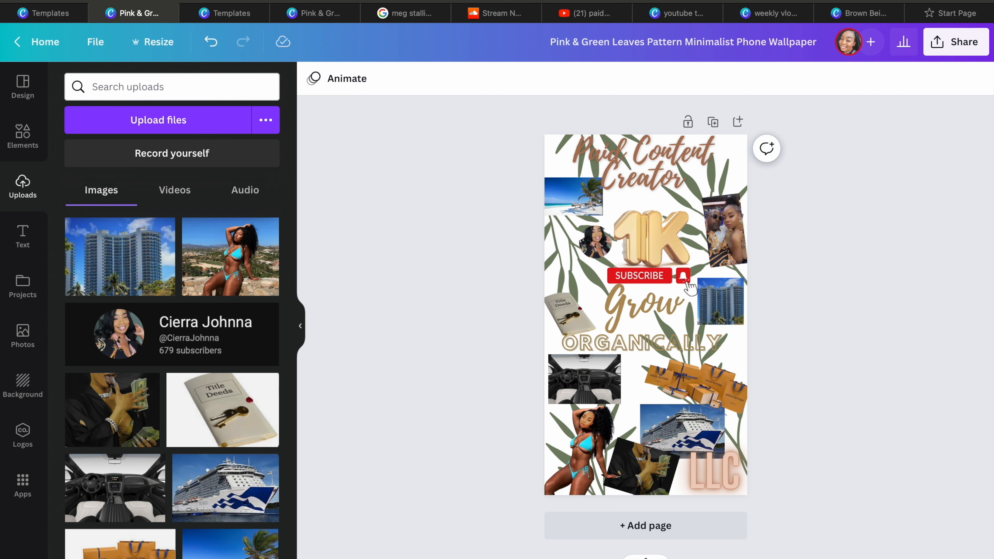
pyautogui.click(640, 161)
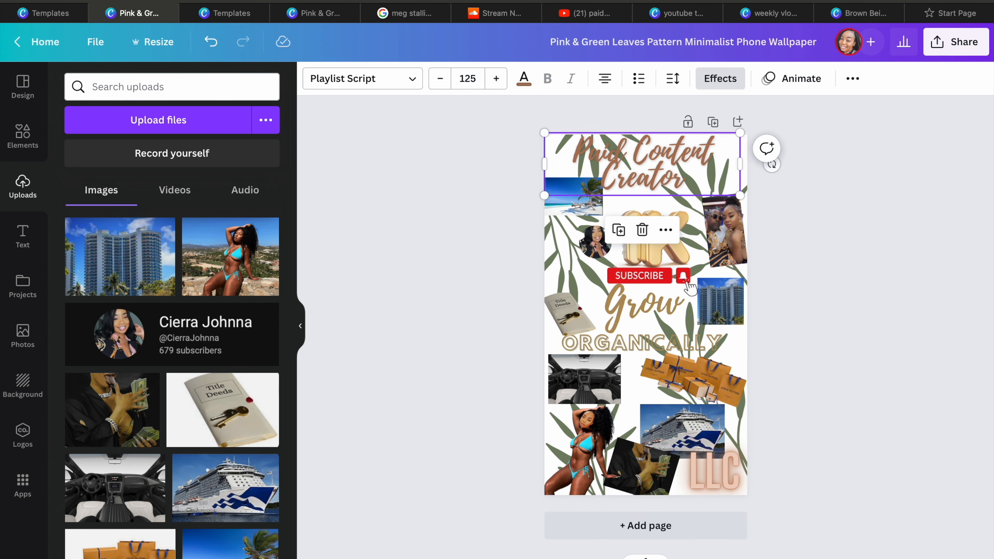
# Set the heading in bold Big Shoulders Display, darken ORGANICALLY, and preview the downloaded wallpaper
pyautogui.click(355, 79)
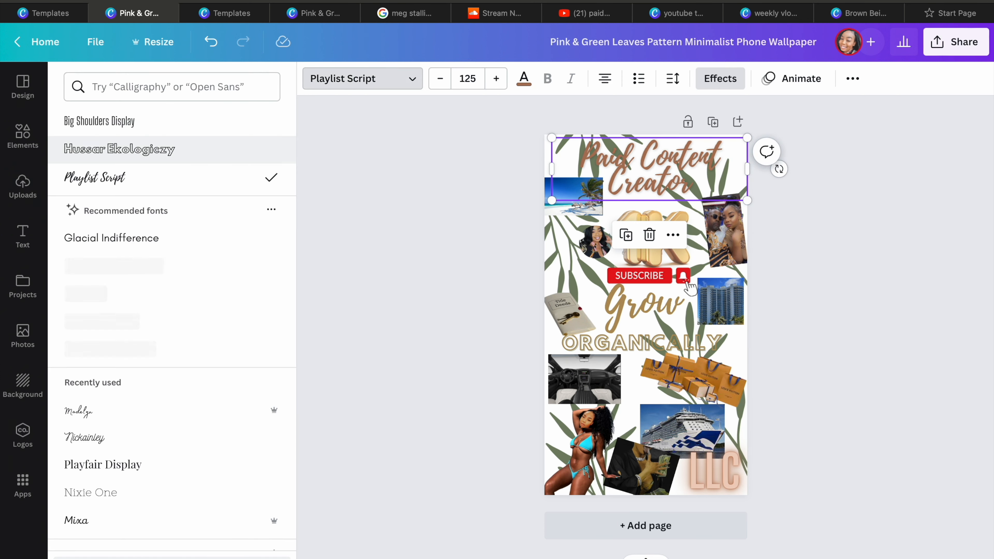
pyautogui.click(100, 121)
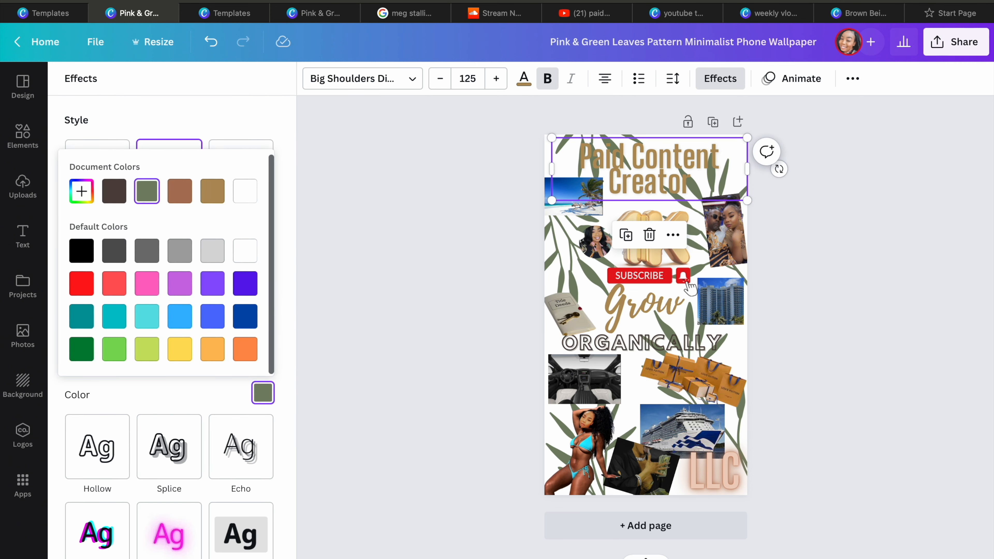
pyautogui.click(22, 187)
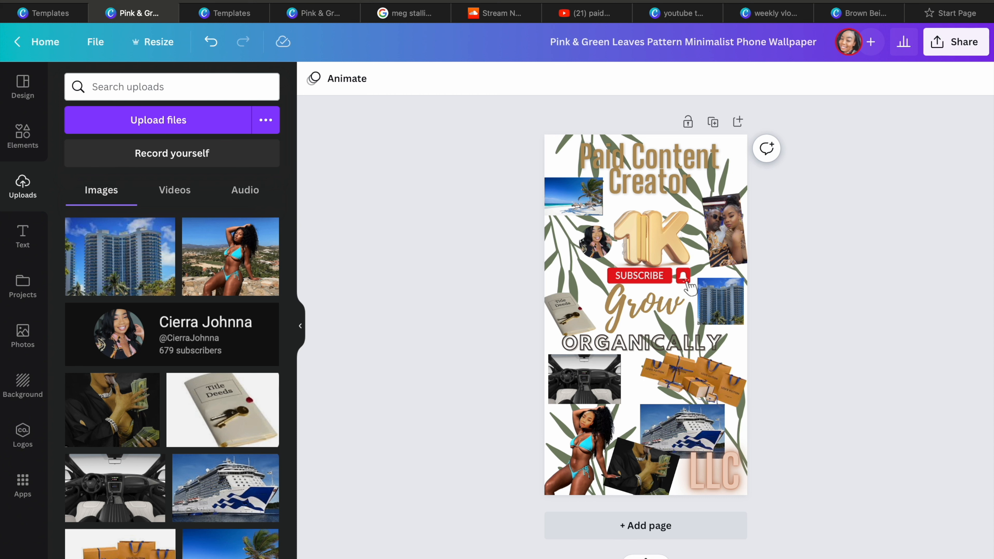
pyautogui.click(956, 42)
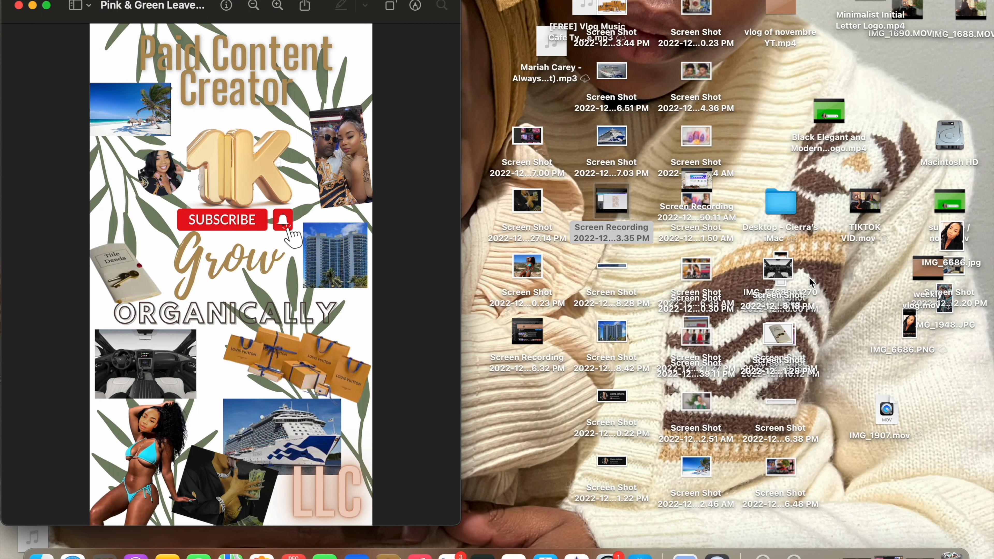
pyautogui.moveTo(763, 9)
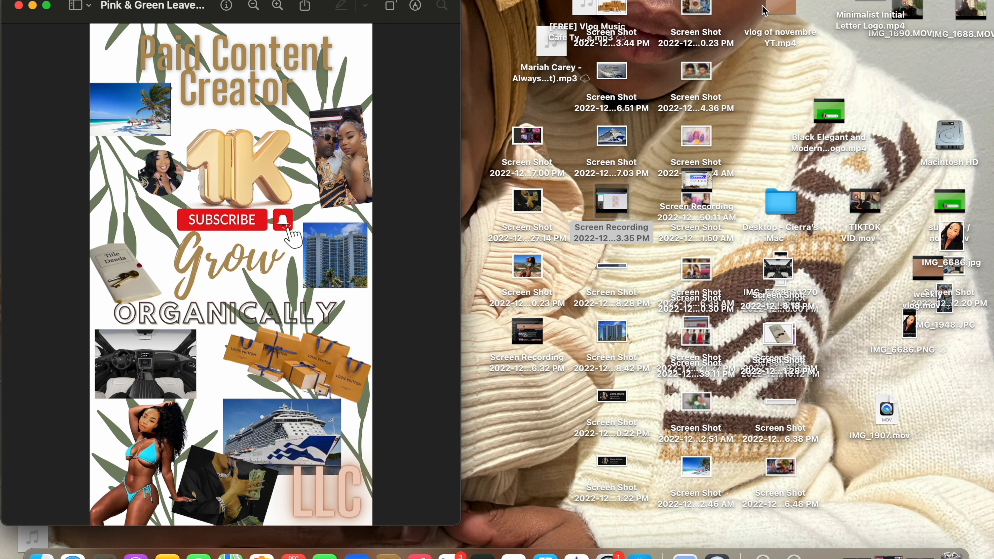